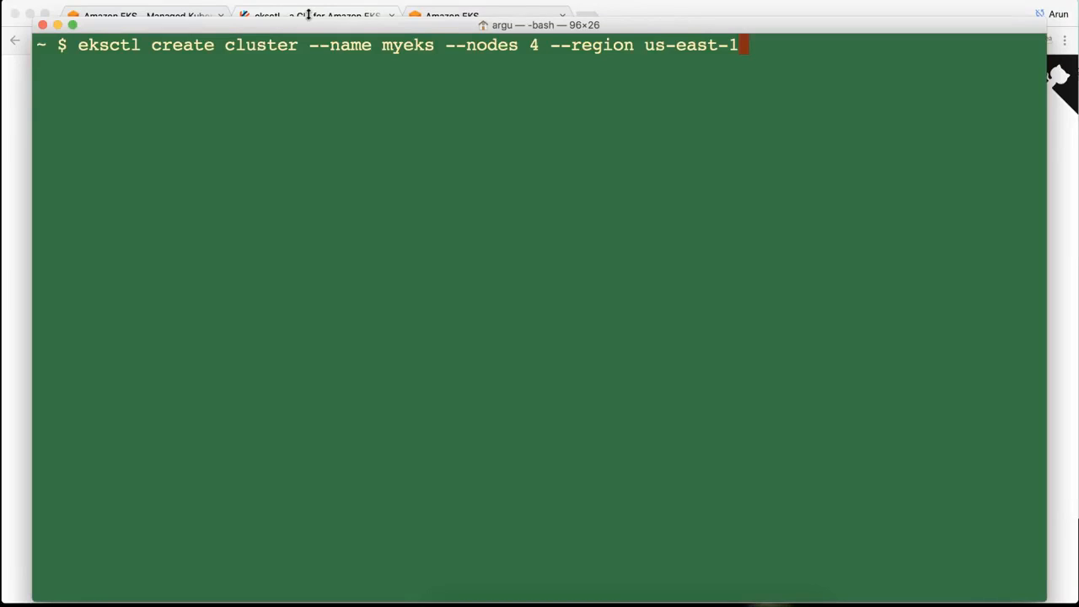
pyautogui.moveTo(280, 46)
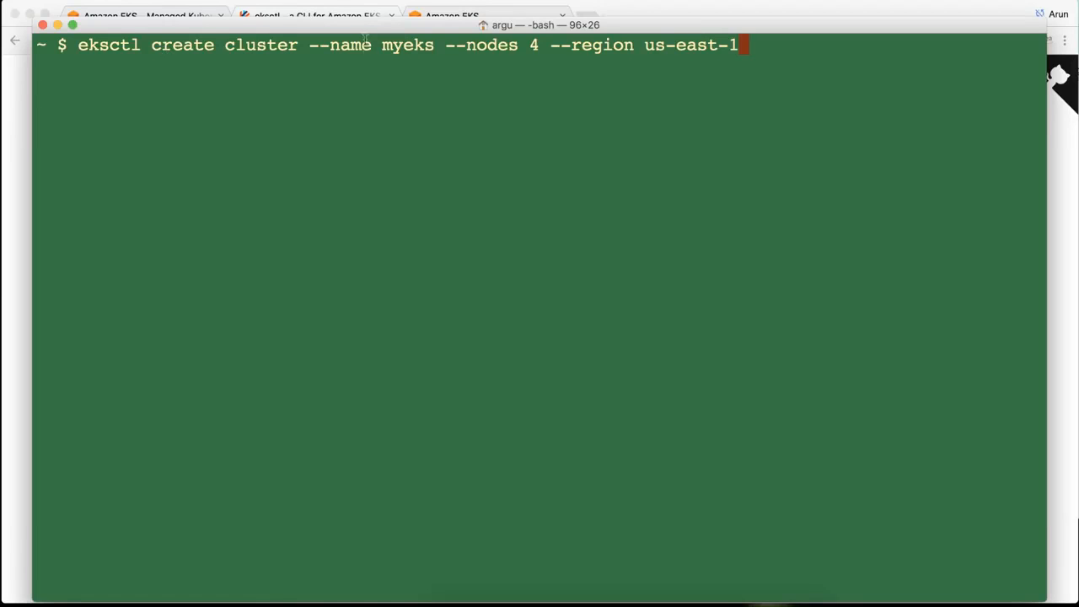
pyautogui.moveTo(492, 64)
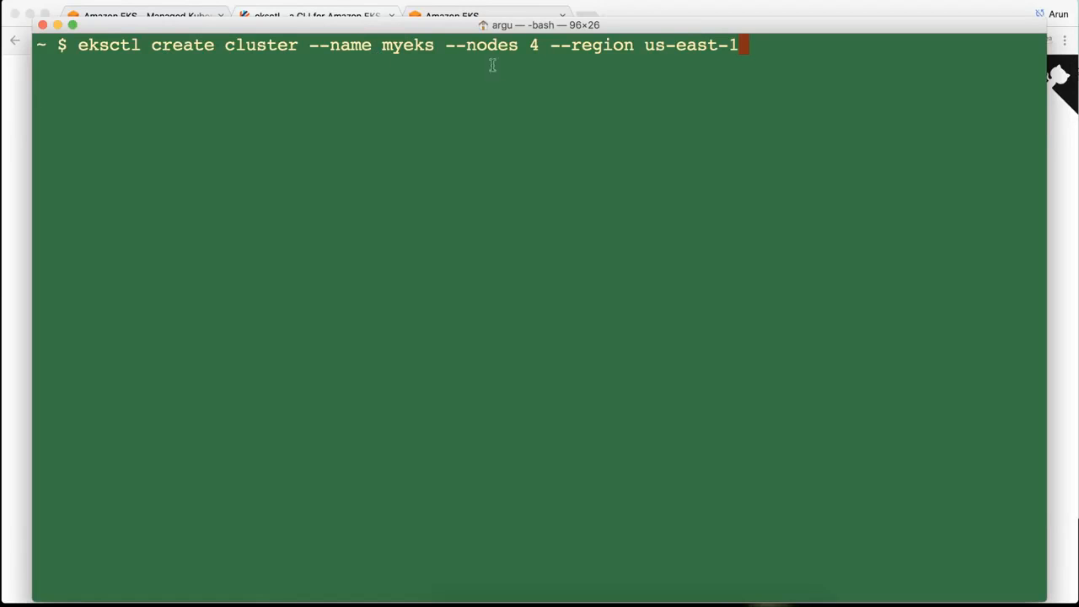
pyautogui.moveTo(497, 38)
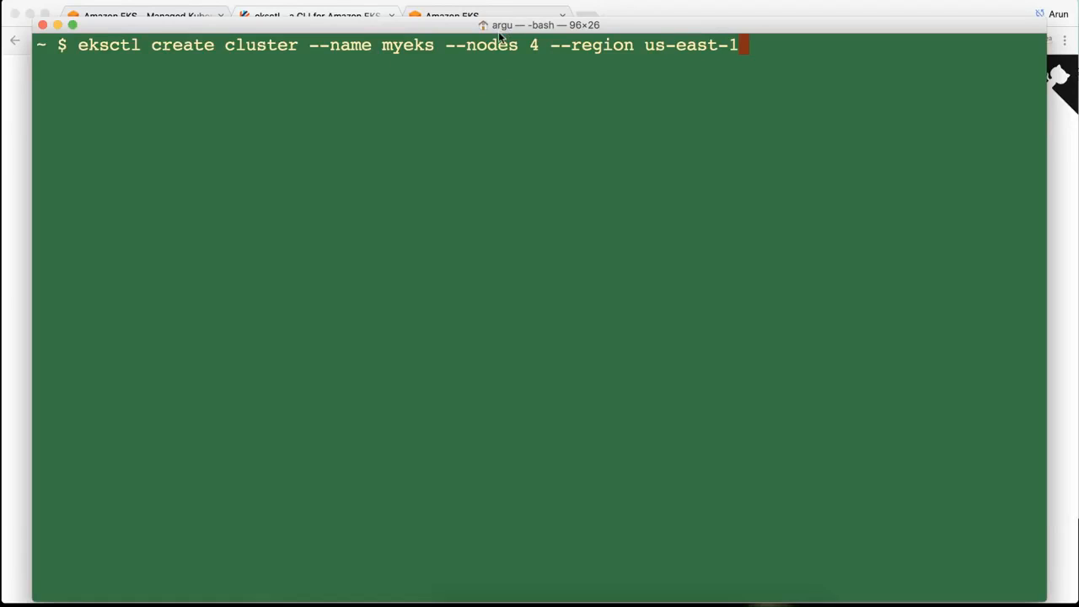
pyautogui.moveTo(627, 45)
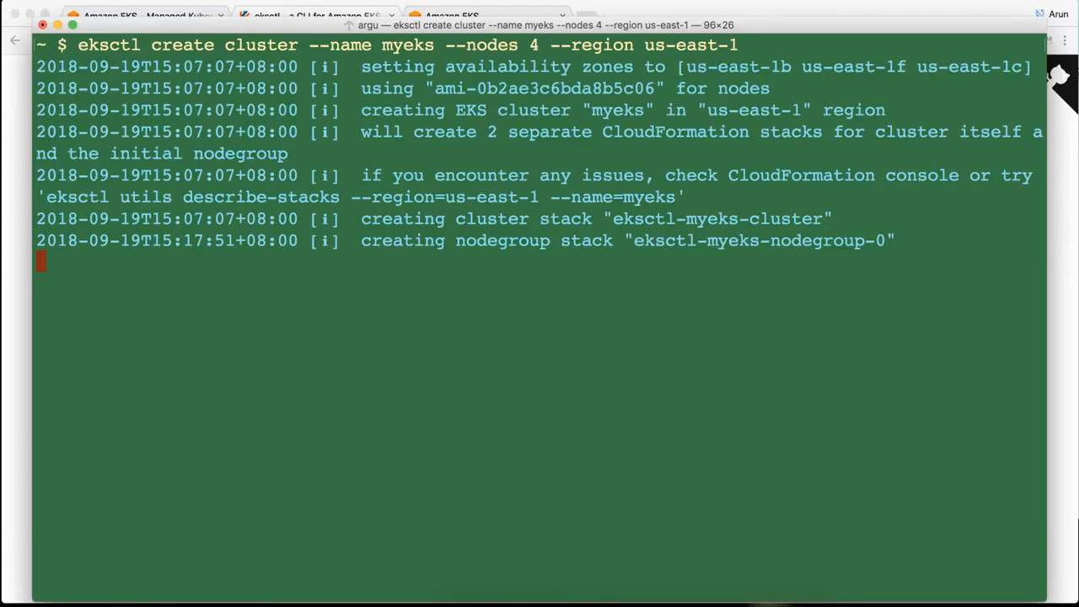
# Reload the Amazon EKS console and view the Clusters list showing myeks ACTIVE on 1.10.
pyautogui.click(317, 17)
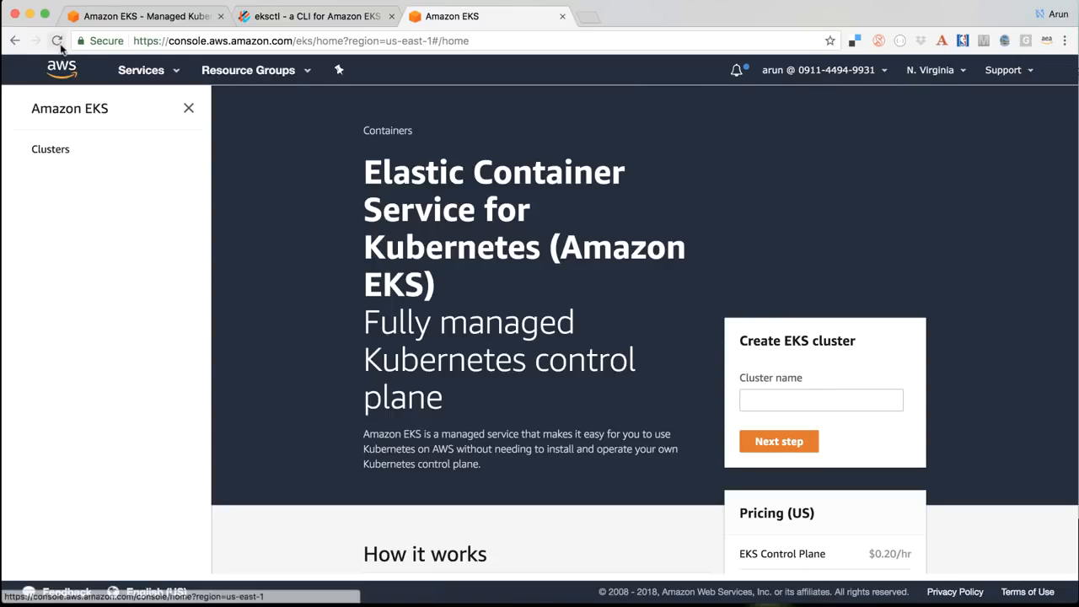
pyautogui.click(57, 40)
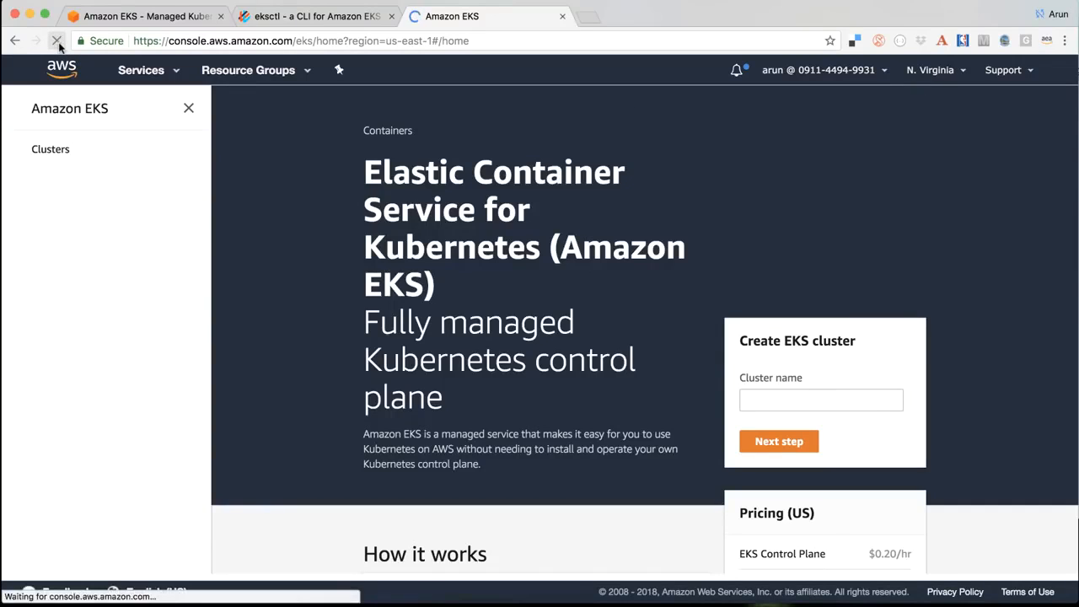
pyautogui.click(57, 40)
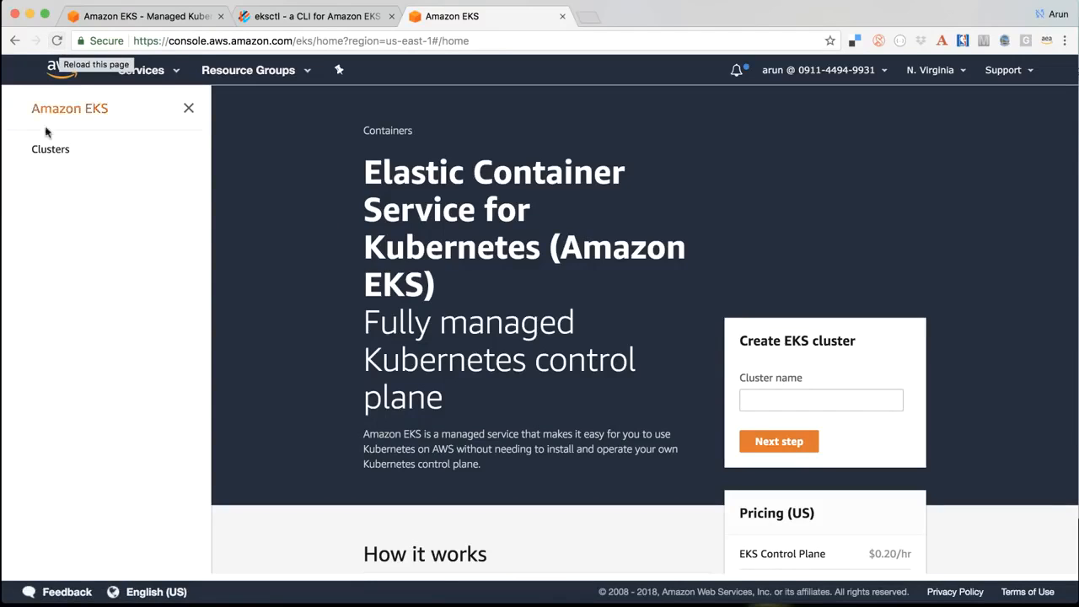
pyautogui.click(50, 148)
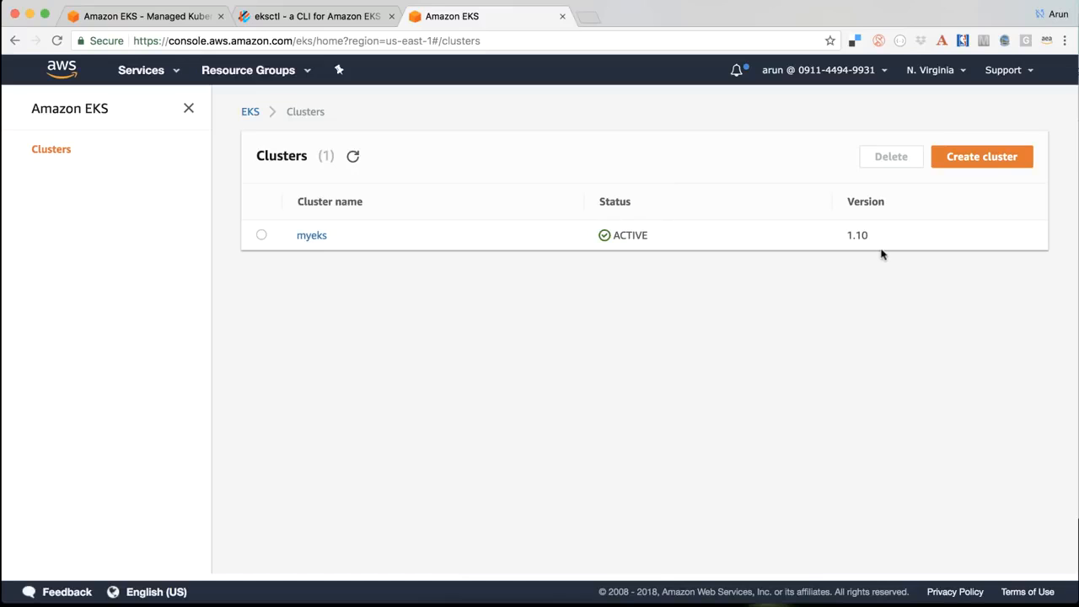
pyautogui.moveTo(870, 229)
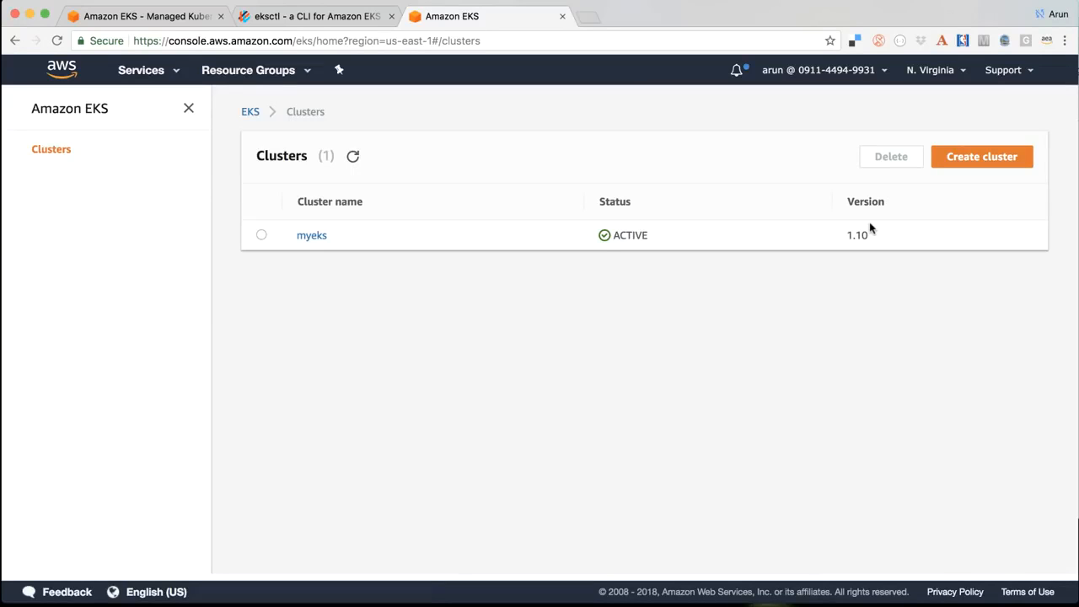
pyautogui.moveTo(868, 229)
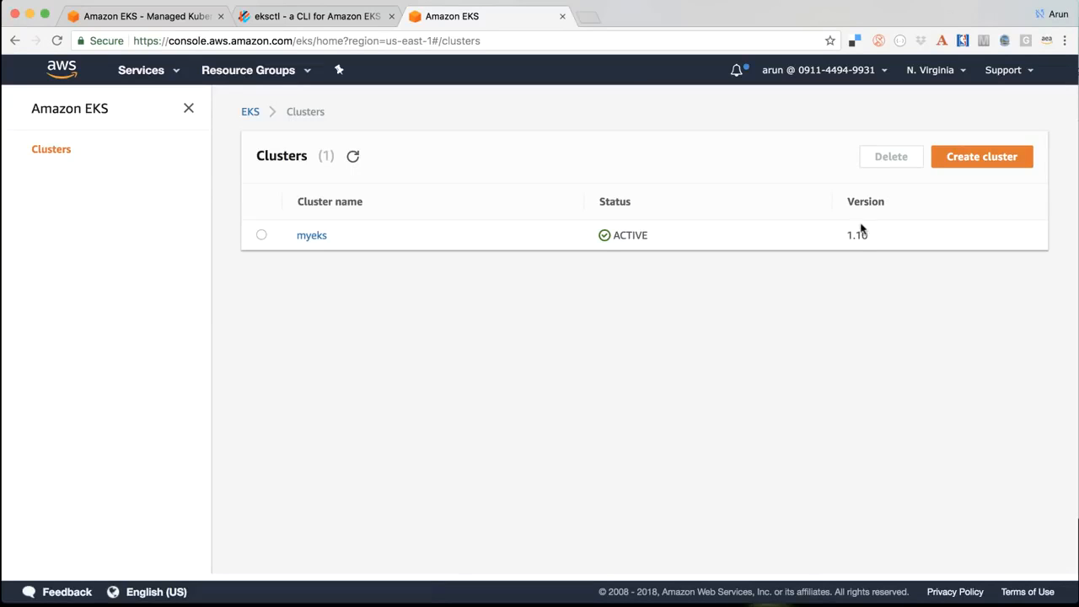
# In CloudFormation, view the eksctl-myeks-nodegroup-0 stack's Events while it is CREATE_IN_PROGRESS.
pyautogui.click(142, 71)
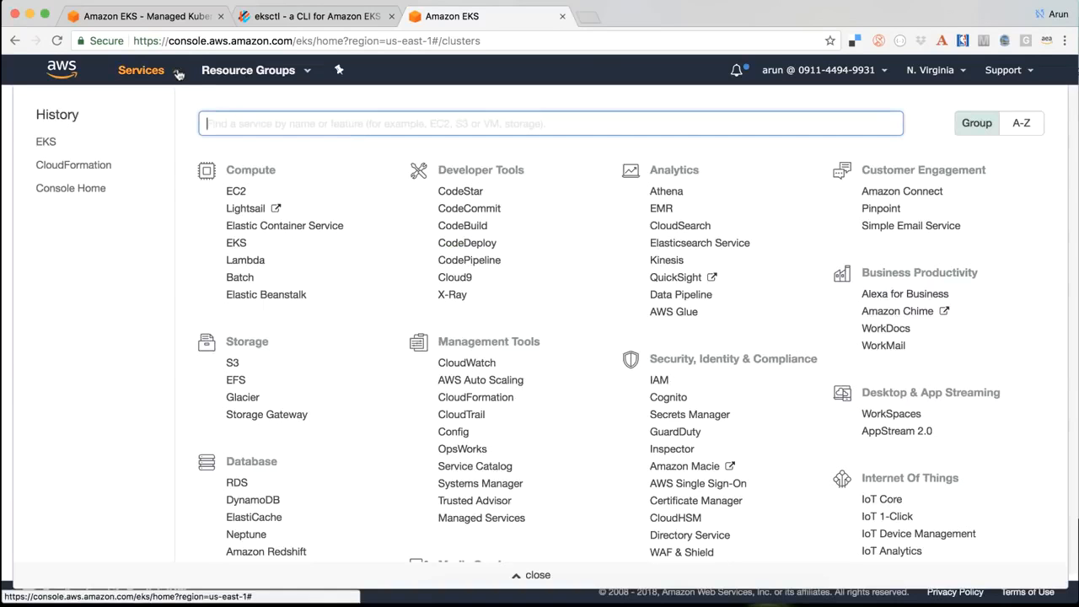
pyautogui.click(74, 165)
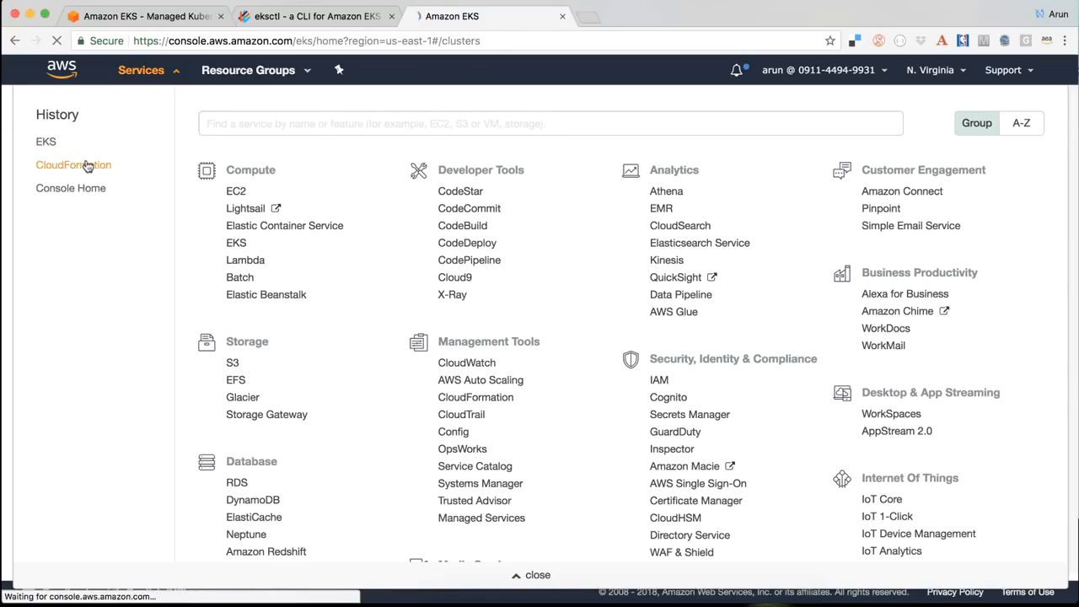
pyautogui.click(74, 166)
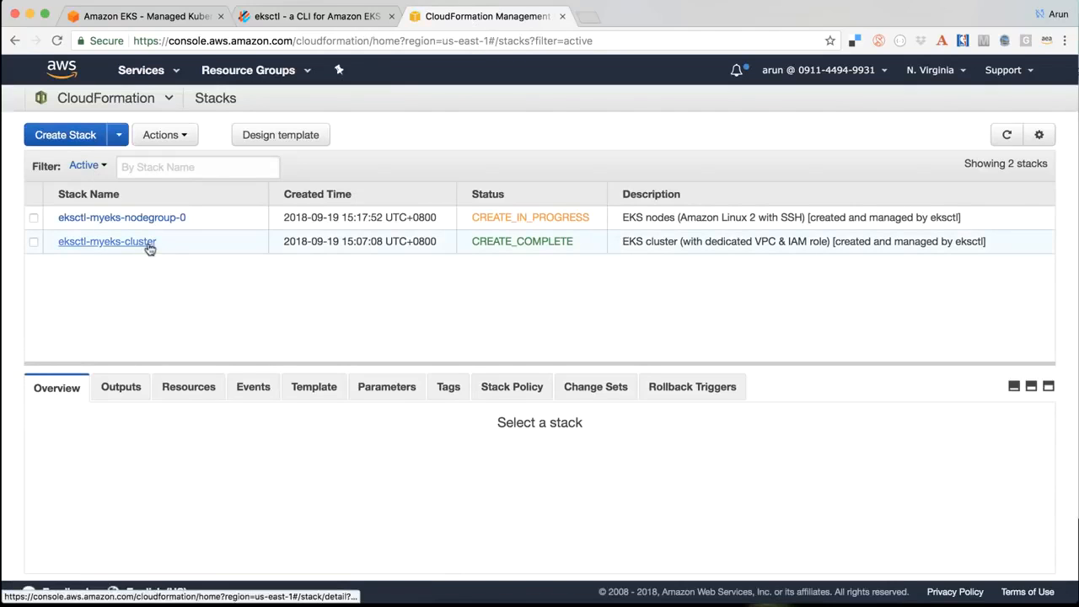
pyautogui.moveTo(108, 241)
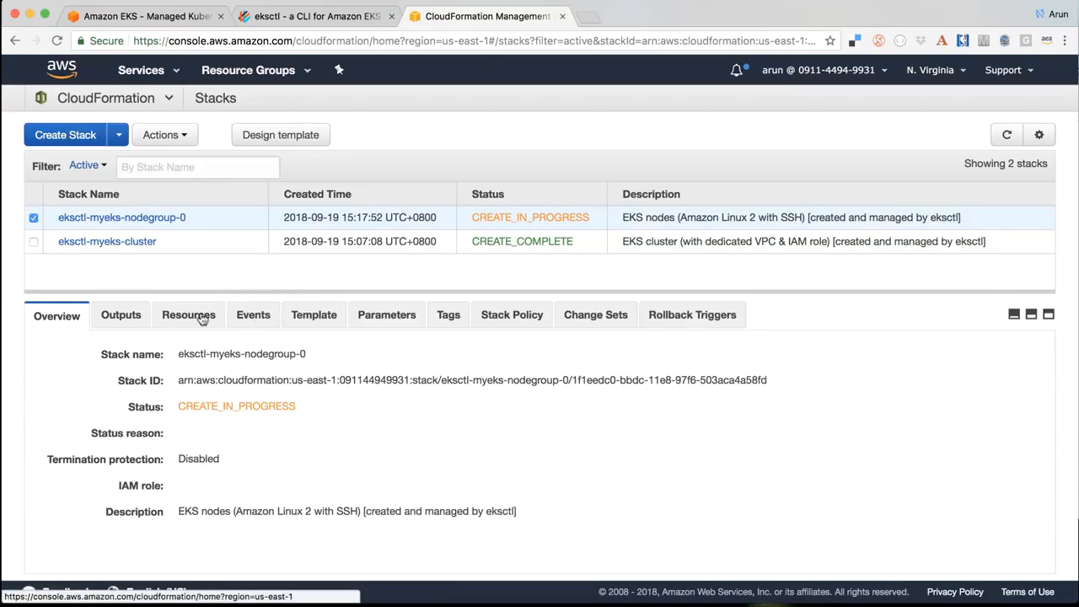
pyautogui.click(253, 315)
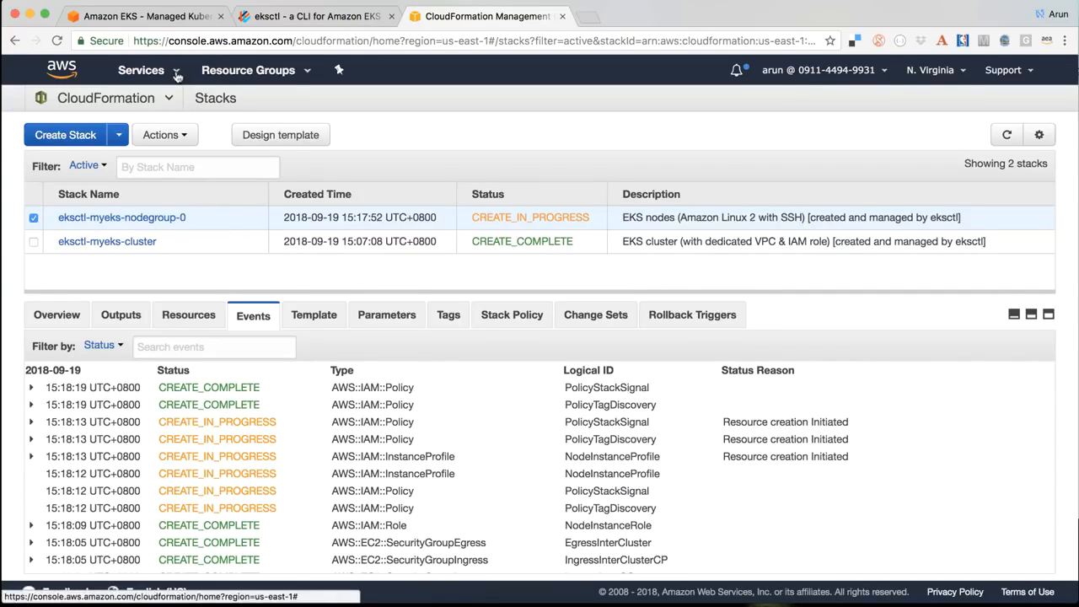
pyautogui.click(142, 71)
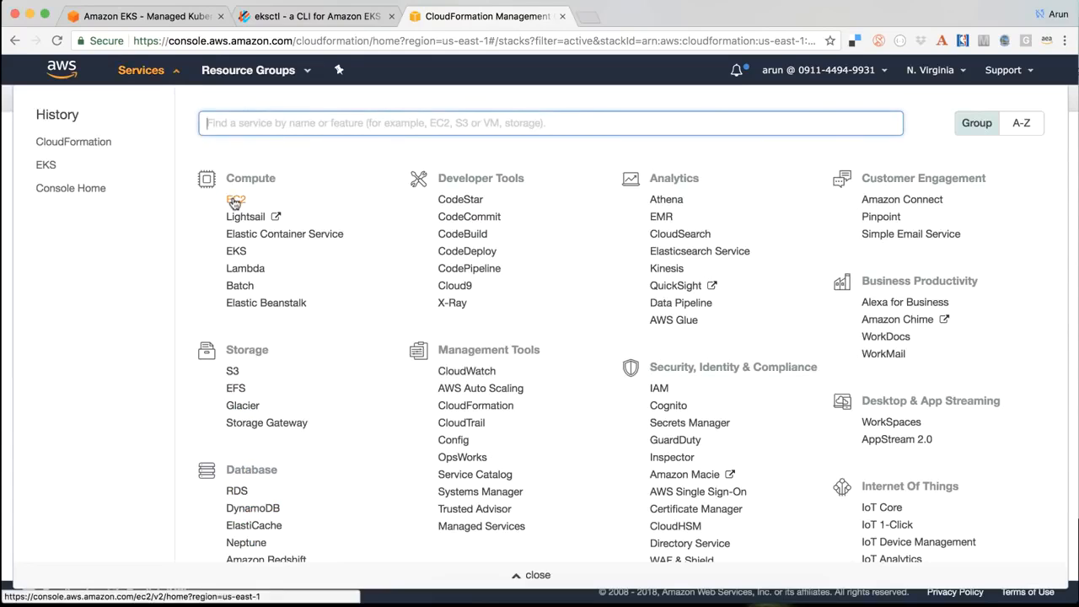
# Check the EC2 Instances page, which shows no running instances in us-east-1 yet.
pyautogui.click(236, 199)
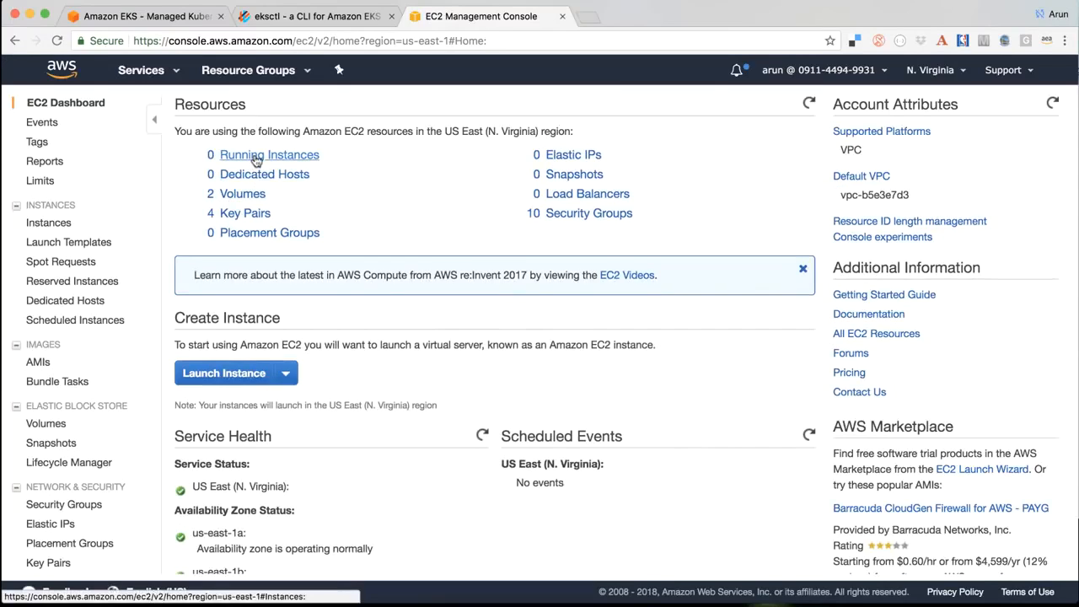
pyautogui.click(270, 155)
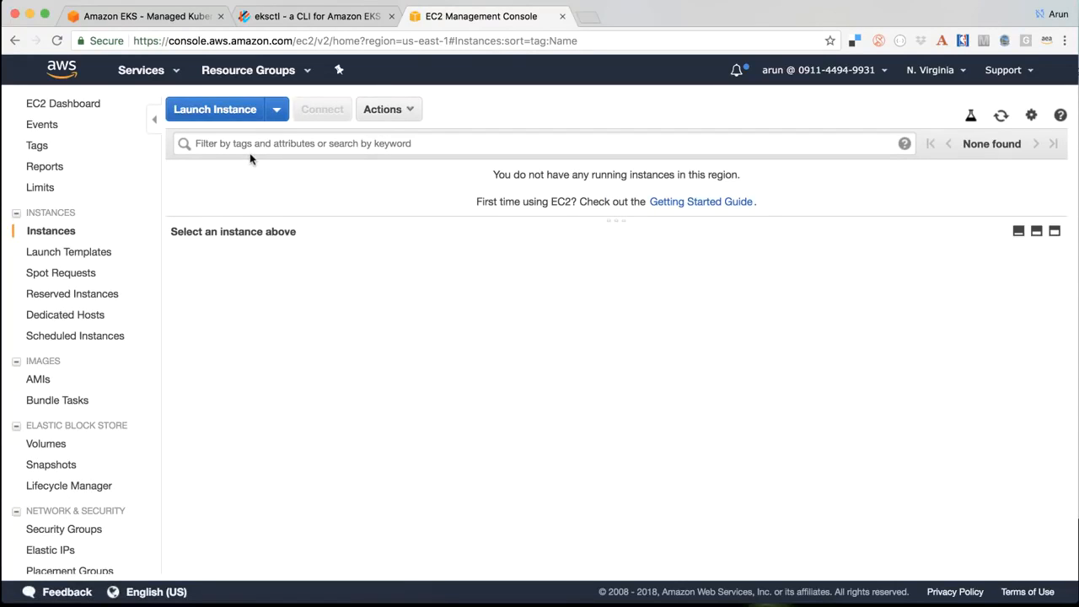
pyautogui.click(141, 71)
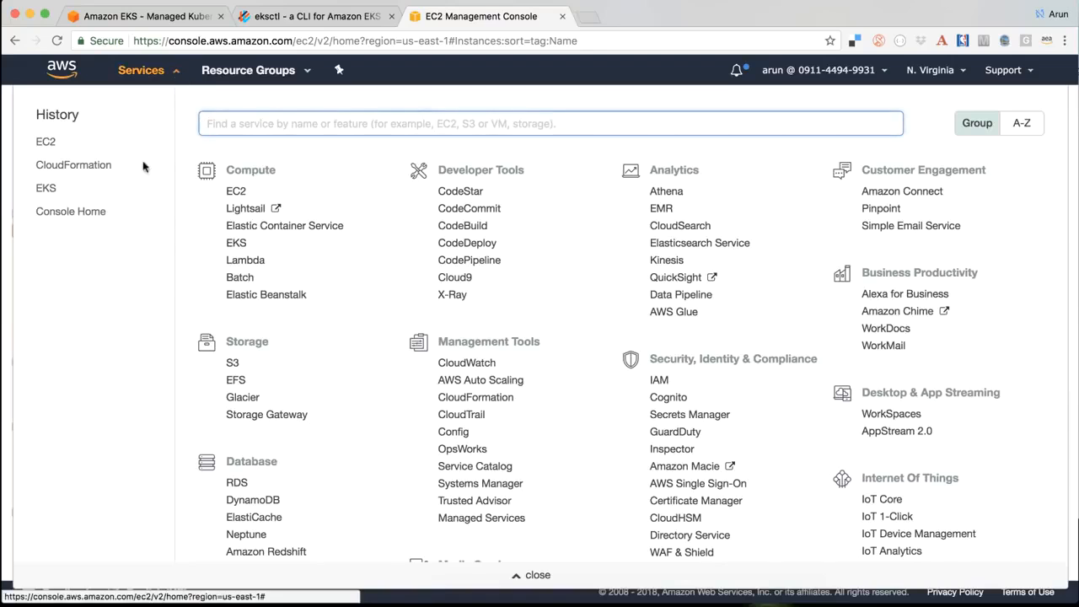
# Review the nodegroup stack's events in CloudFormation and refresh until it shows CREATE_COMPLETE.
pyautogui.click(74, 165)
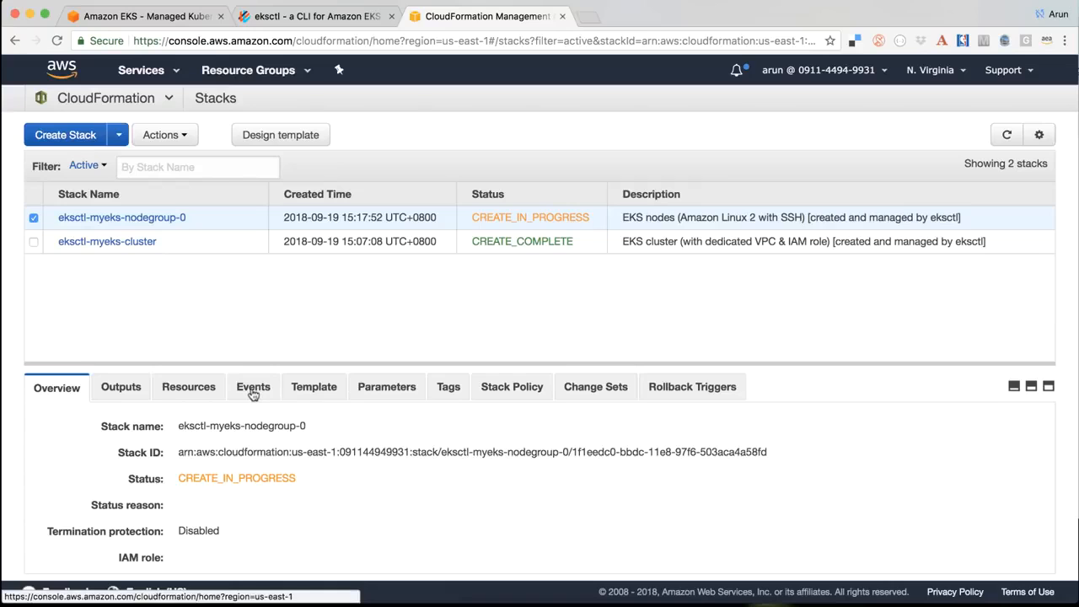
pyautogui.click(253, 386)
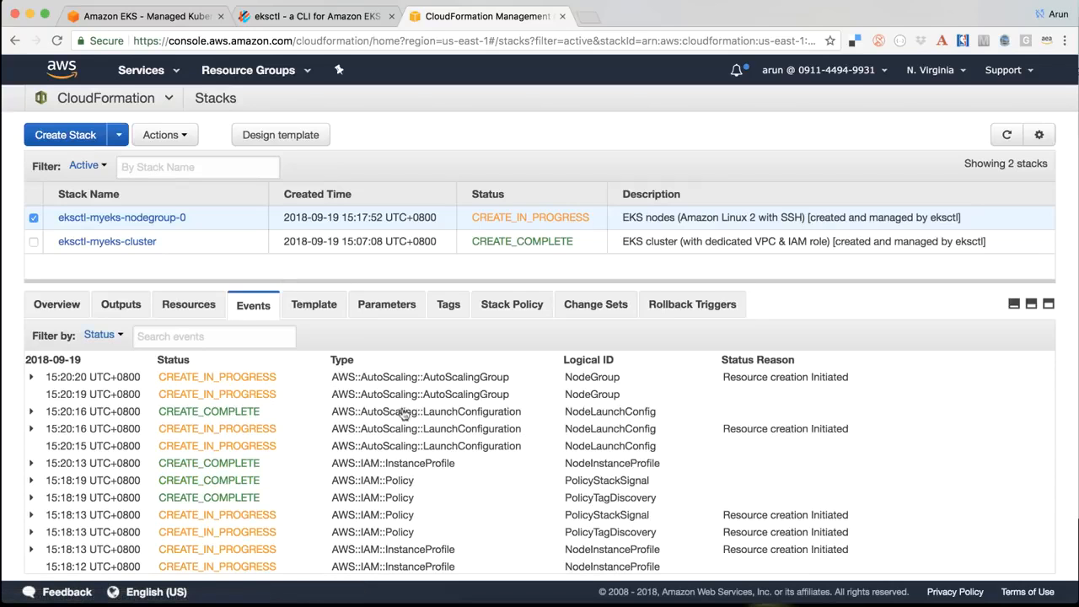
pyautogui.moveTo(464, 381)
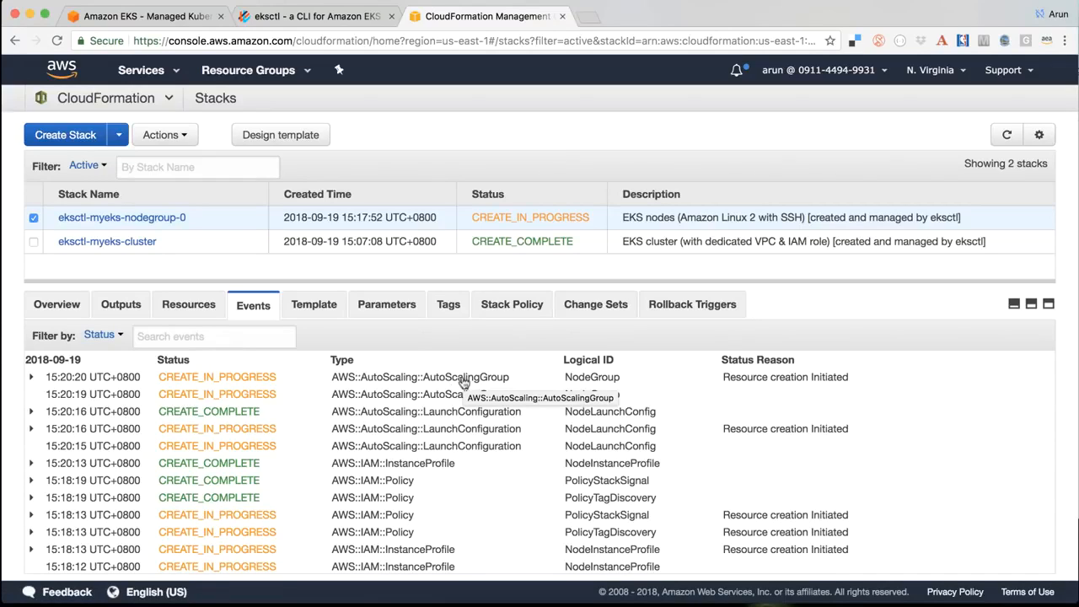
pyautogui.scroll(-3)
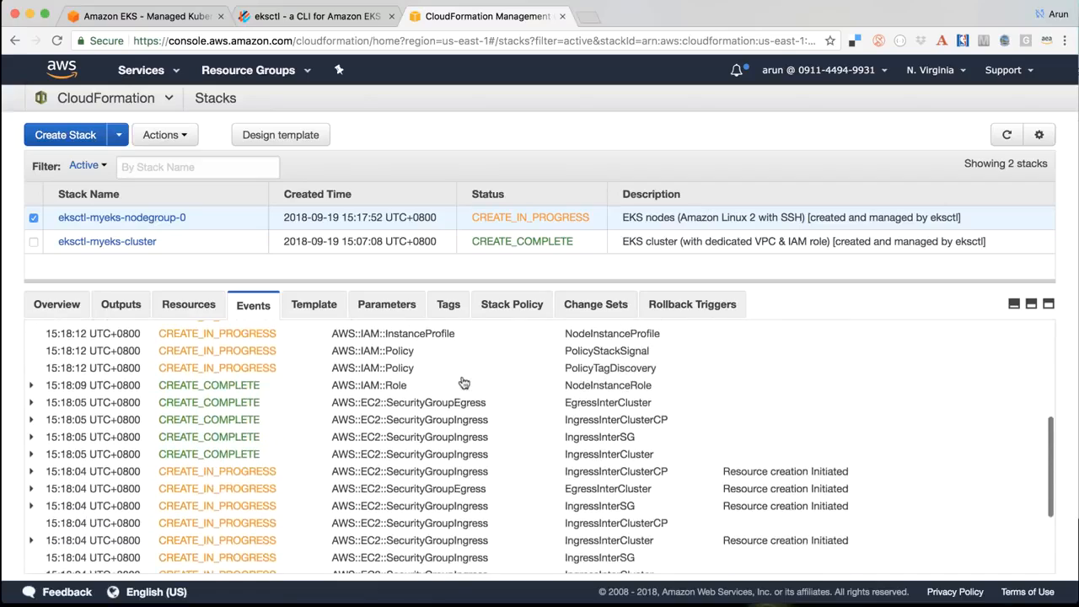
pyautogui.scroll(-3)
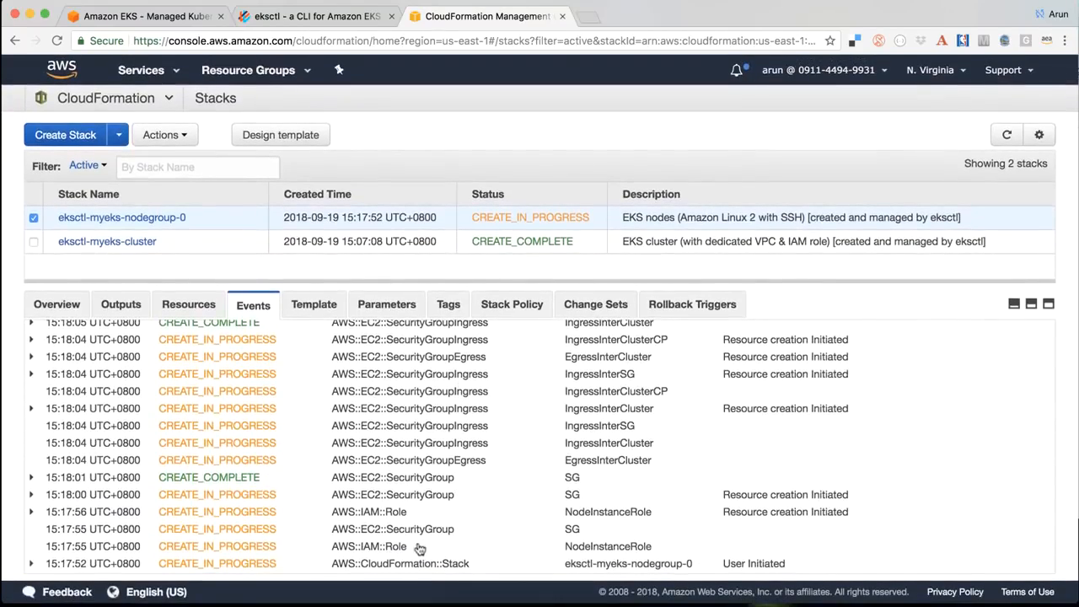
pyautogui.moveTo(437, 420)
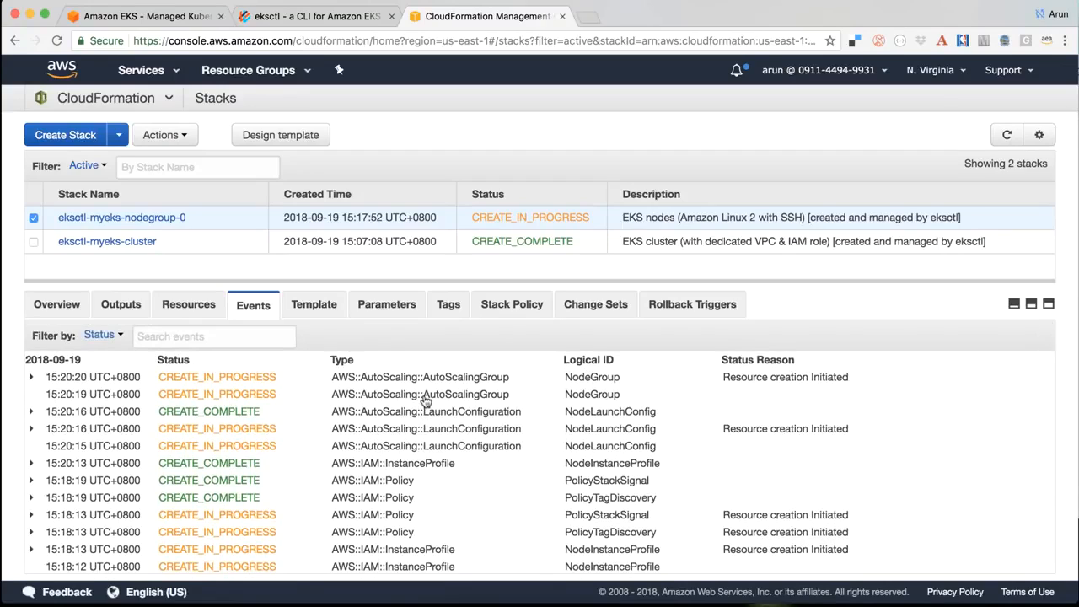
pyautogui.moveTo(425, 401)
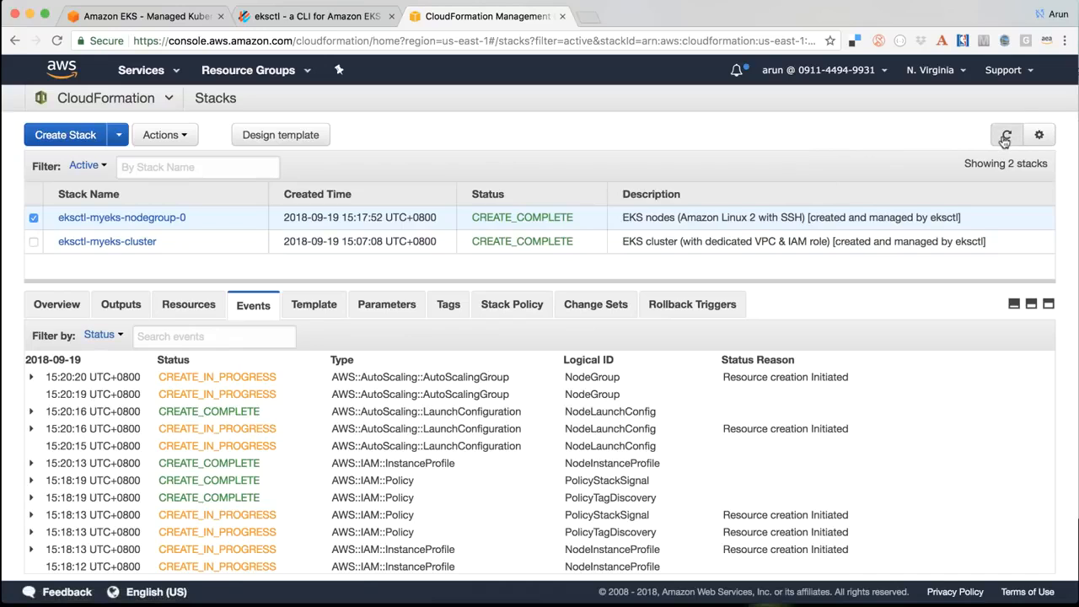
pyautogui.click(1005, 135)
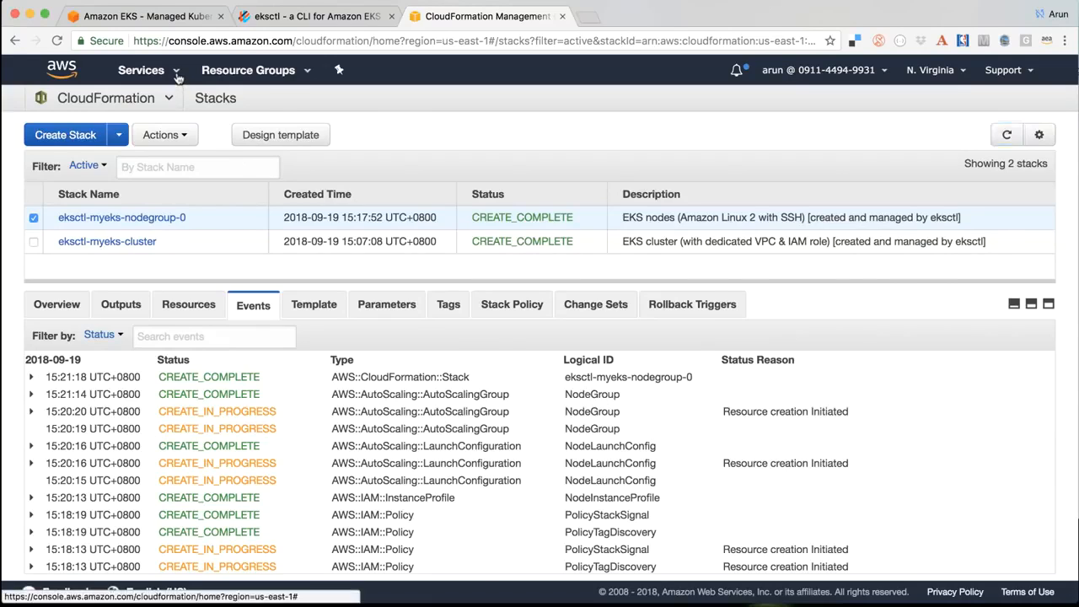
pyautogui.click(142, 71)
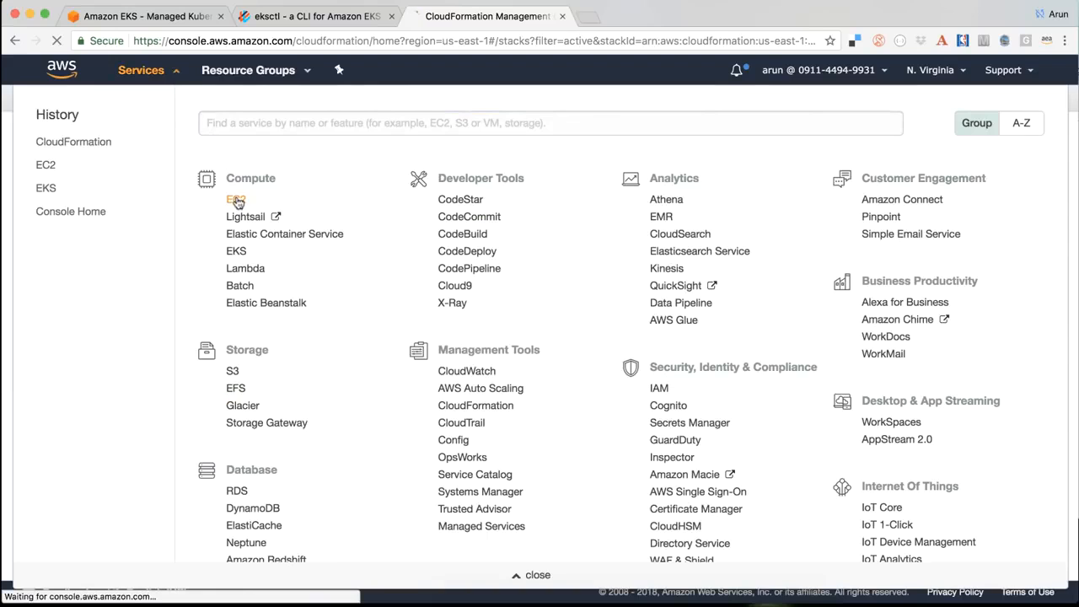
# View the EC2 Dashboard resource counts showing 4 running instances and 6 volumes.
pyautogui.click(236, 199)
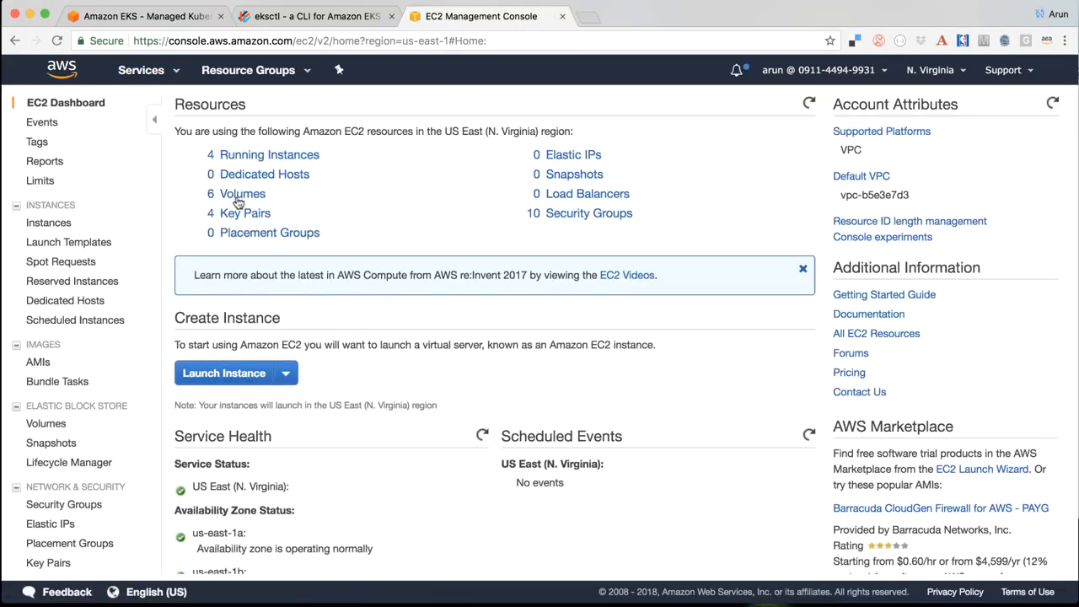
pyautogui.click(48, 223)
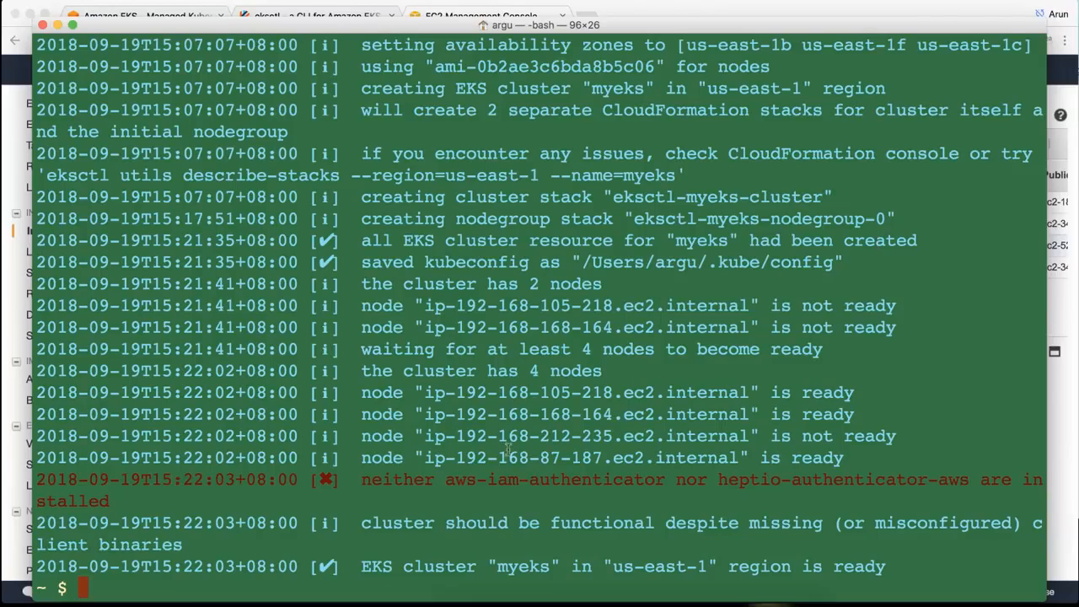
pyautogui.moveTo(446, 478)
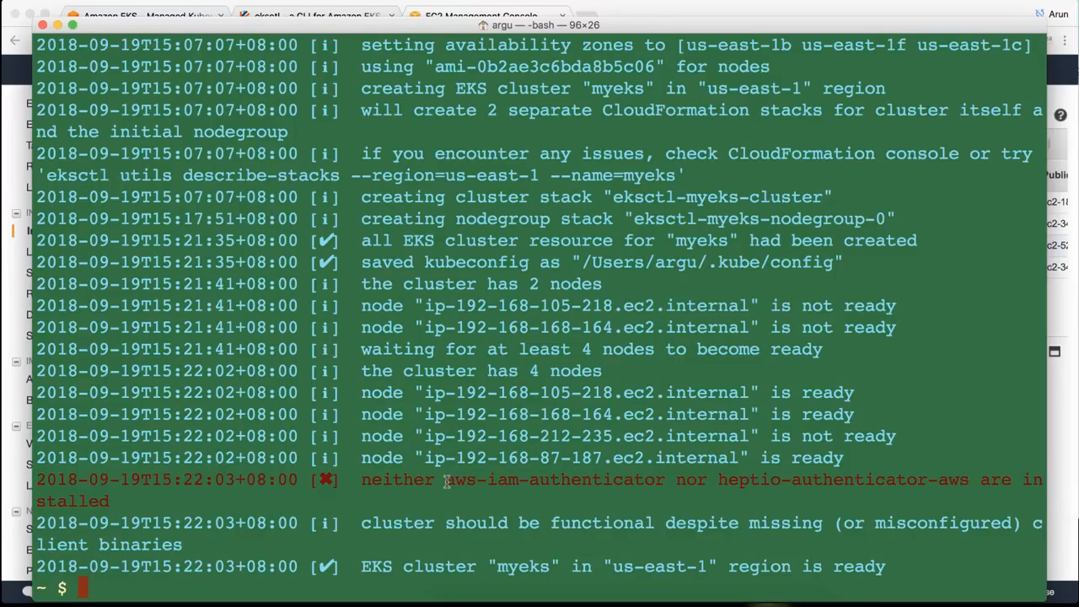
# Add ~/tools/eks to the front of PATH with an export command.
pyautogui.write('export')
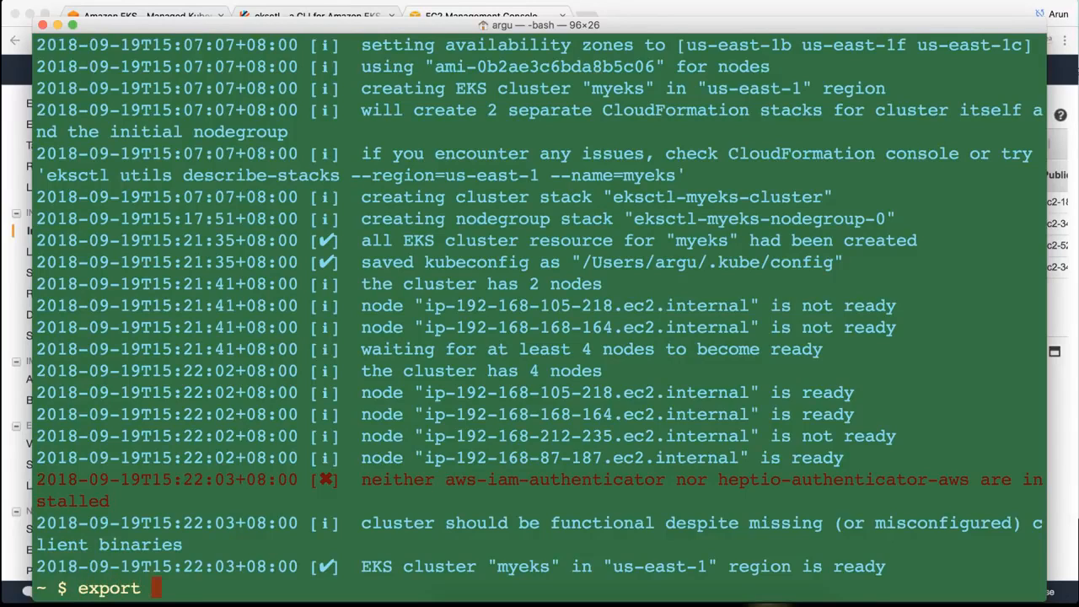
pyautogui.write('PATH=~/')
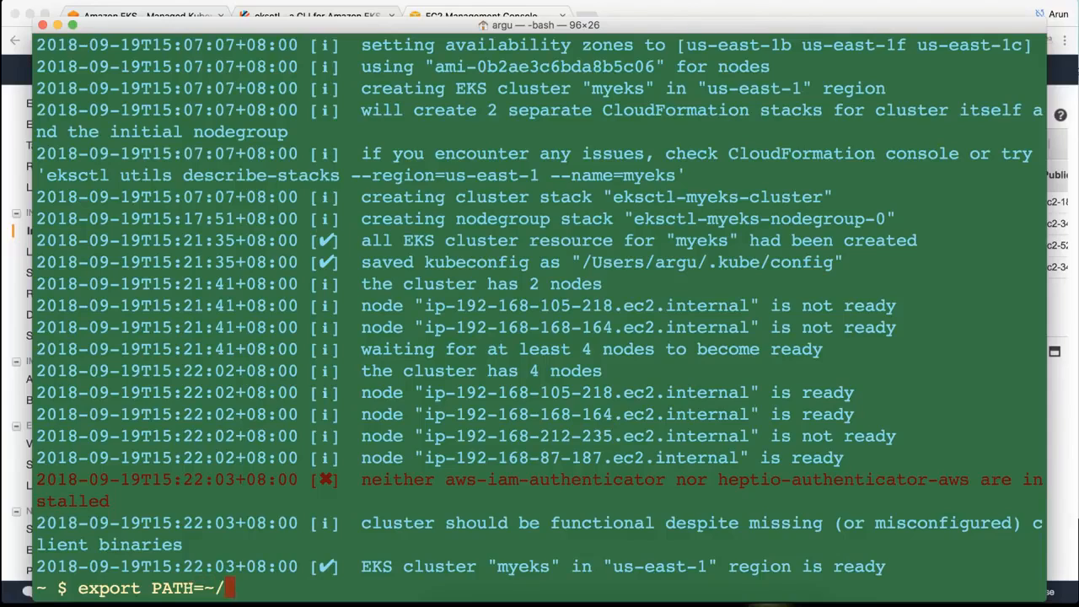
pyautogui.write('tools/eks/')
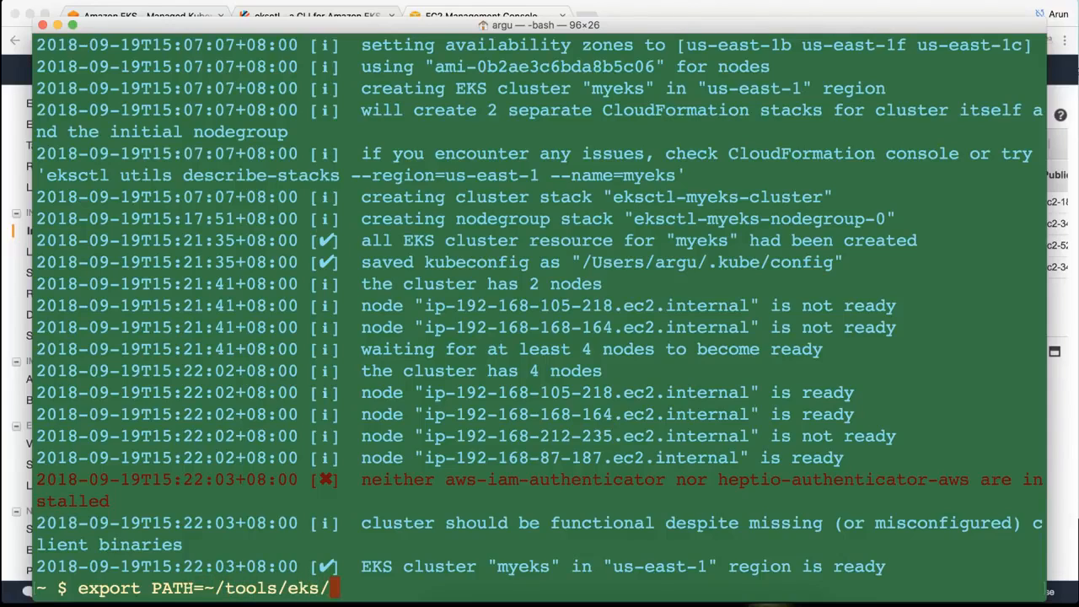
pyautogui.write('$PATH')
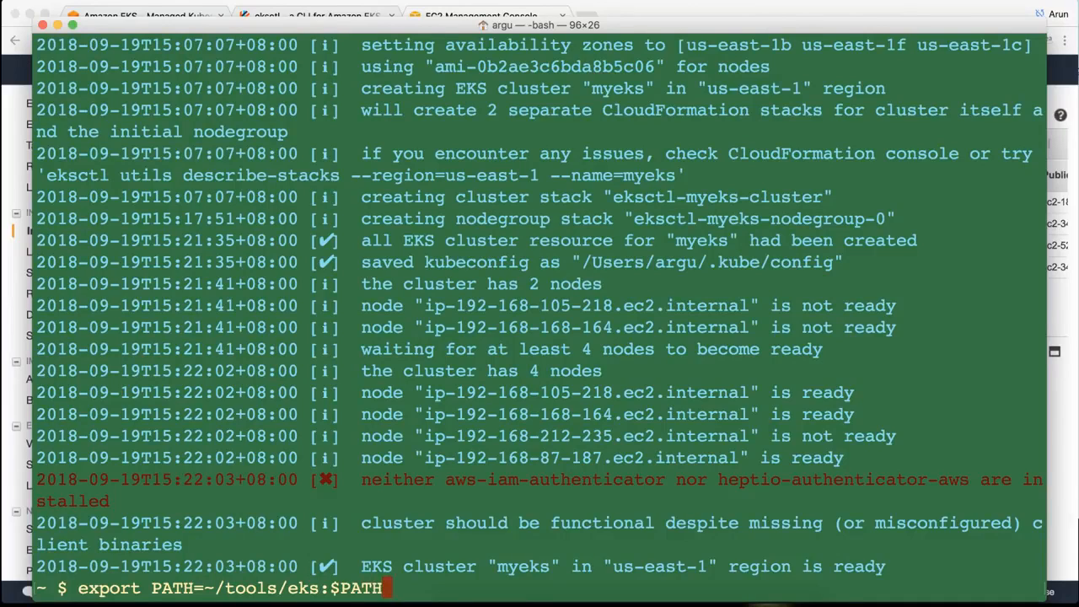
# Confirm which aws-iam-authenticator resolves to the ~/tools/eks folder.
pyautogui.write('which')
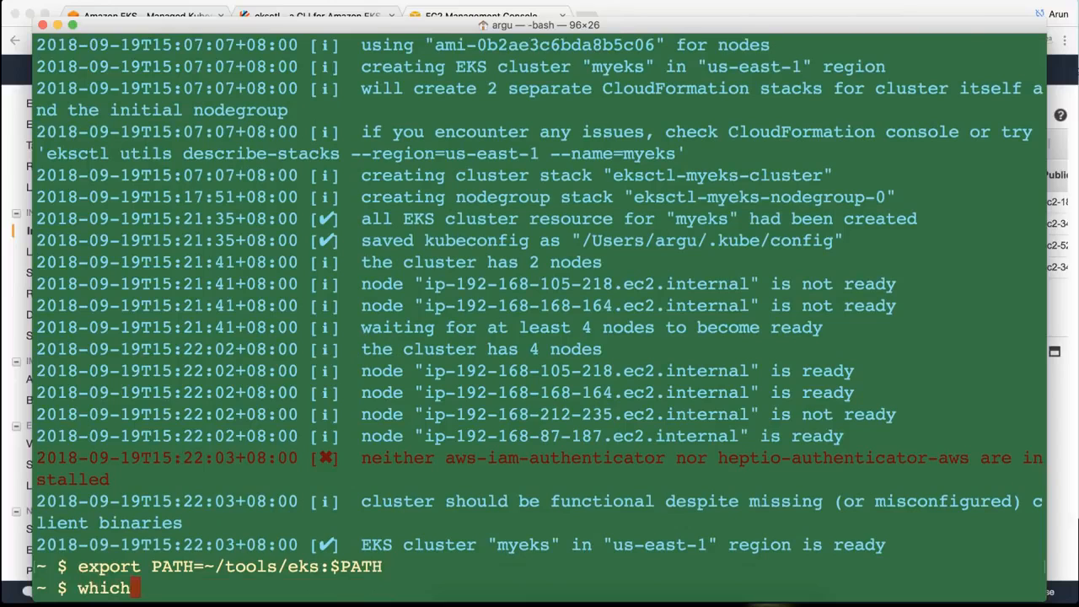
pyautogui.write('aws-iam-')
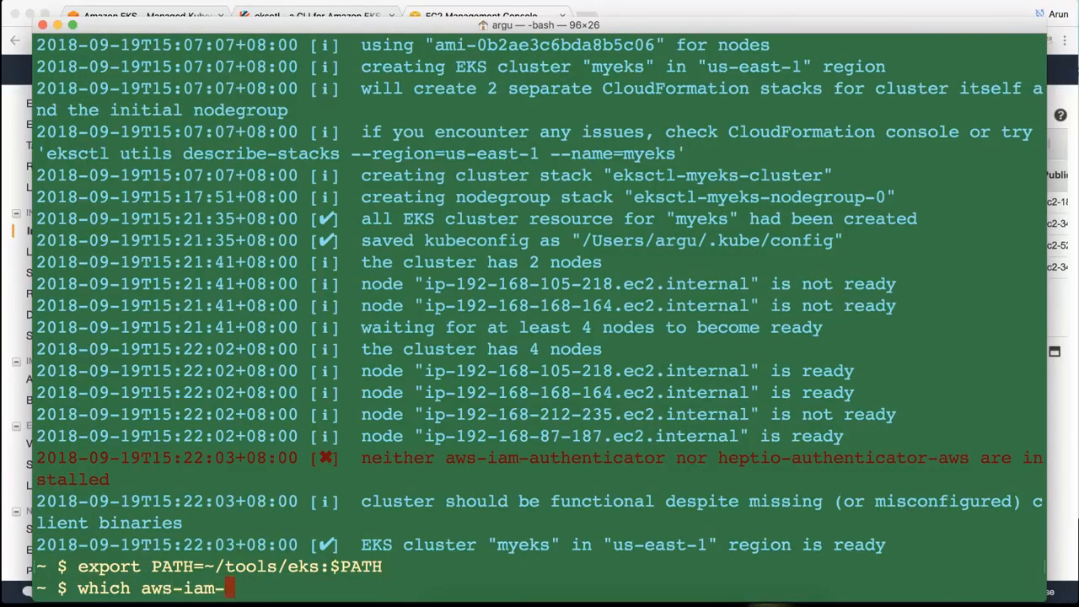
pyautogui.write('authenticator')
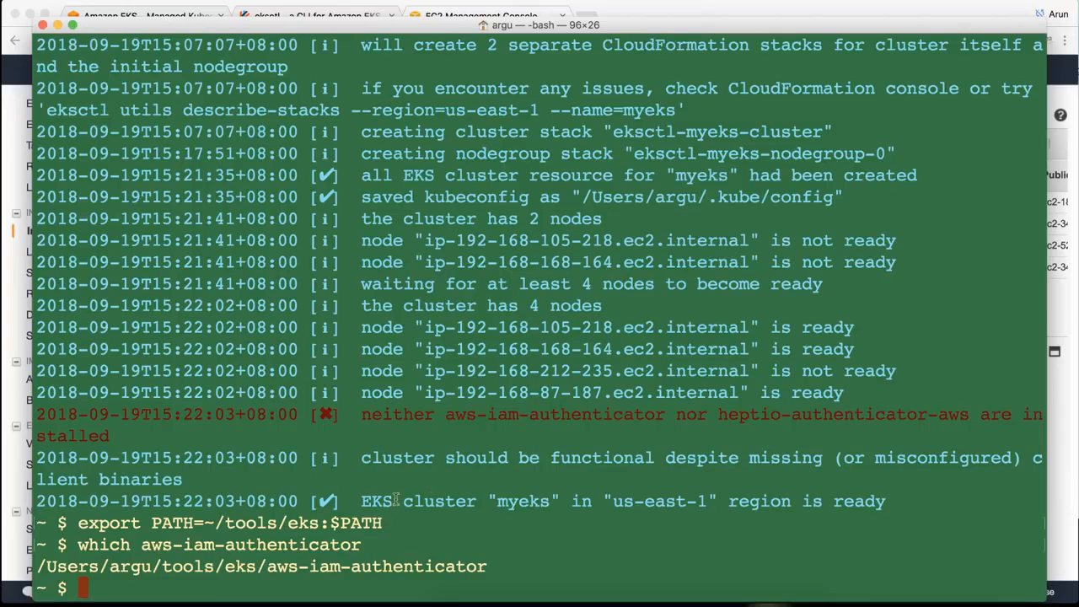
pyautogui.doubleClick(447, 458)
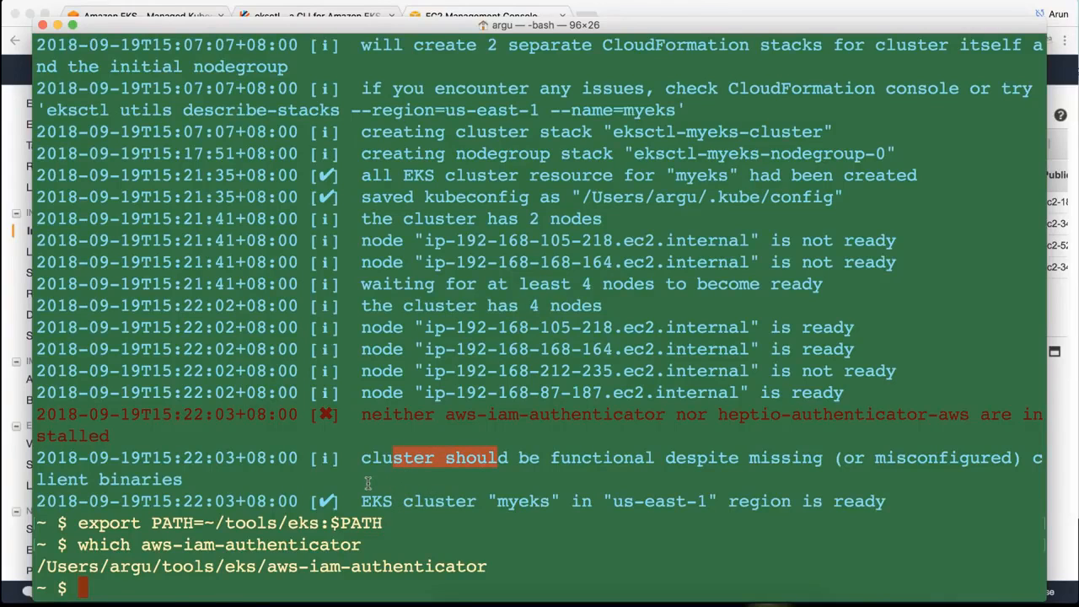
pyautogui.write('kube')
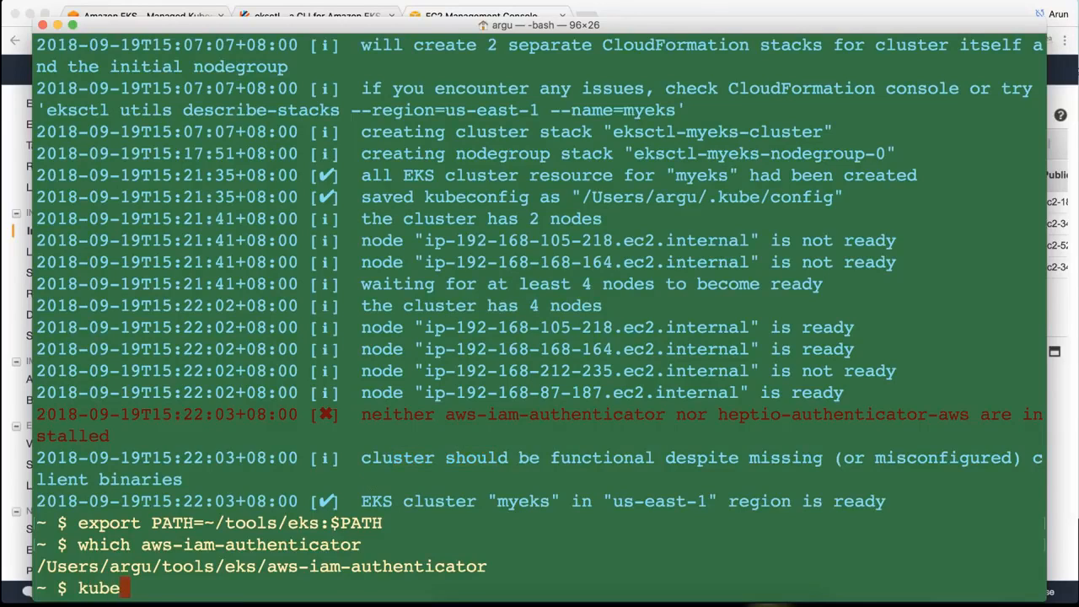
# Run kubectl get nodes and note the missing heptio-authenticator-aws executable error.
pyautogui.write('ctl get nodes')
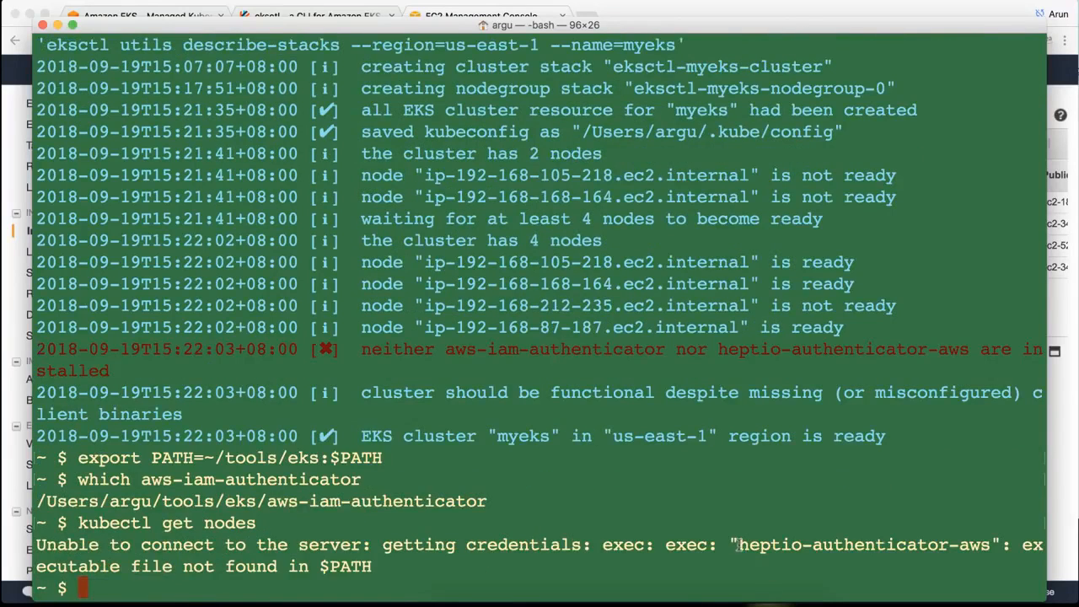
pyautogui.doubleClick(863, 544)
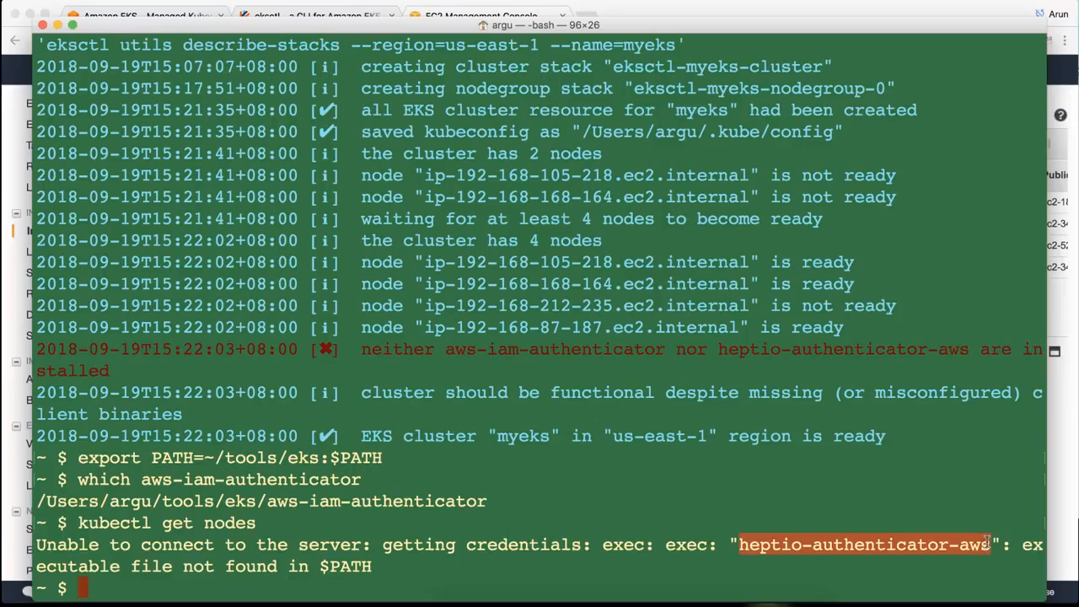
# Rename ~/tools/eks/aws-iam-authenticator to heptio-authenticator-aws with mv.
pyautogui.write('mv')
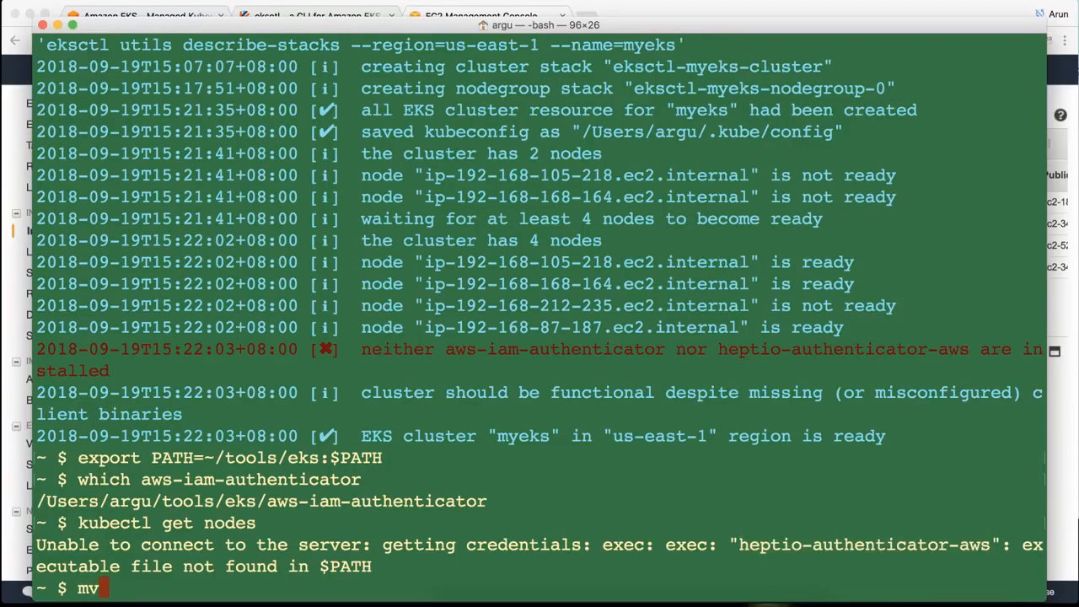
pyautogui.write('~/')
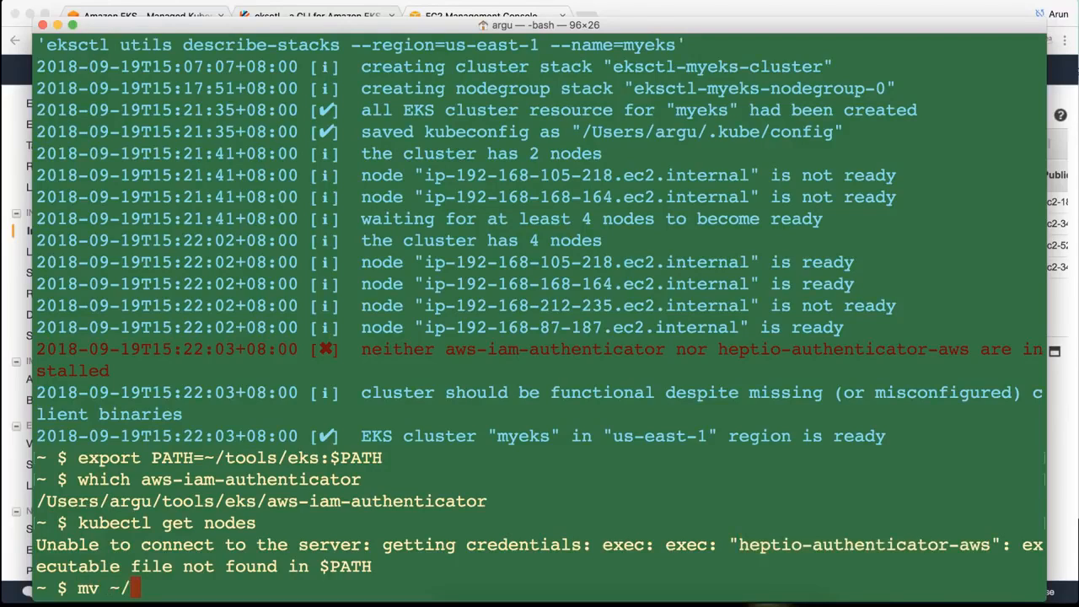
pyautogui.write('tools/')
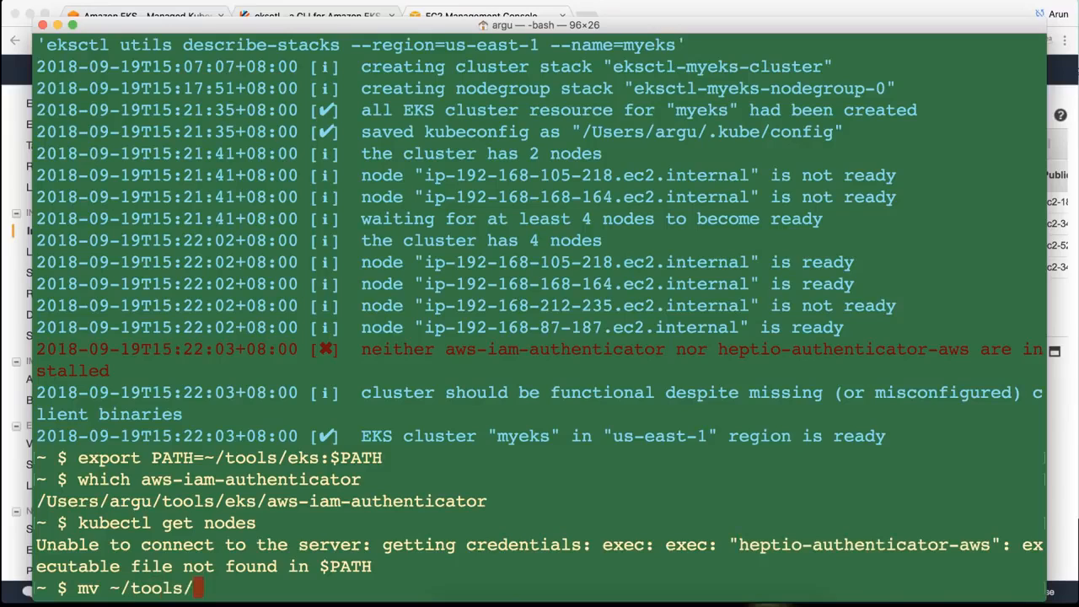
pyautogui.write('eks/aws-')
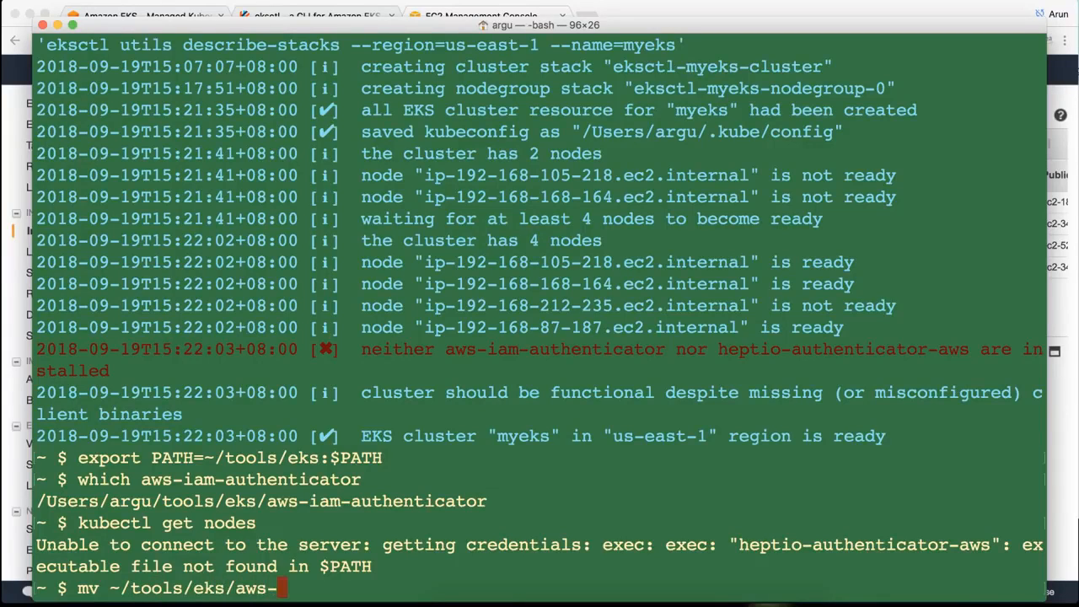
pyautogui.write('iam-authenticator ~')
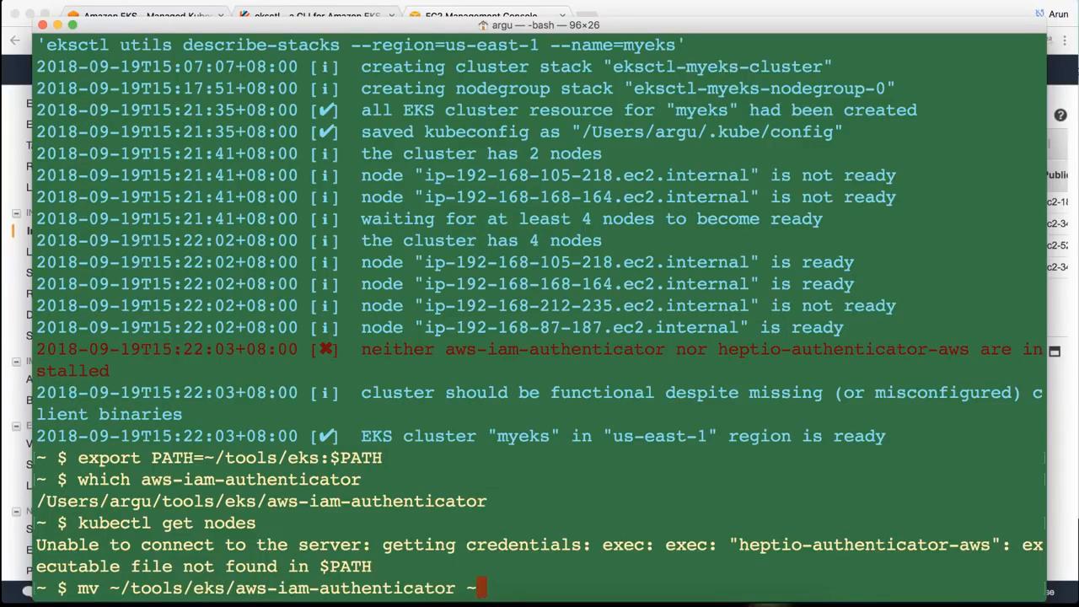
pyautogui.write('/tools/eks/')
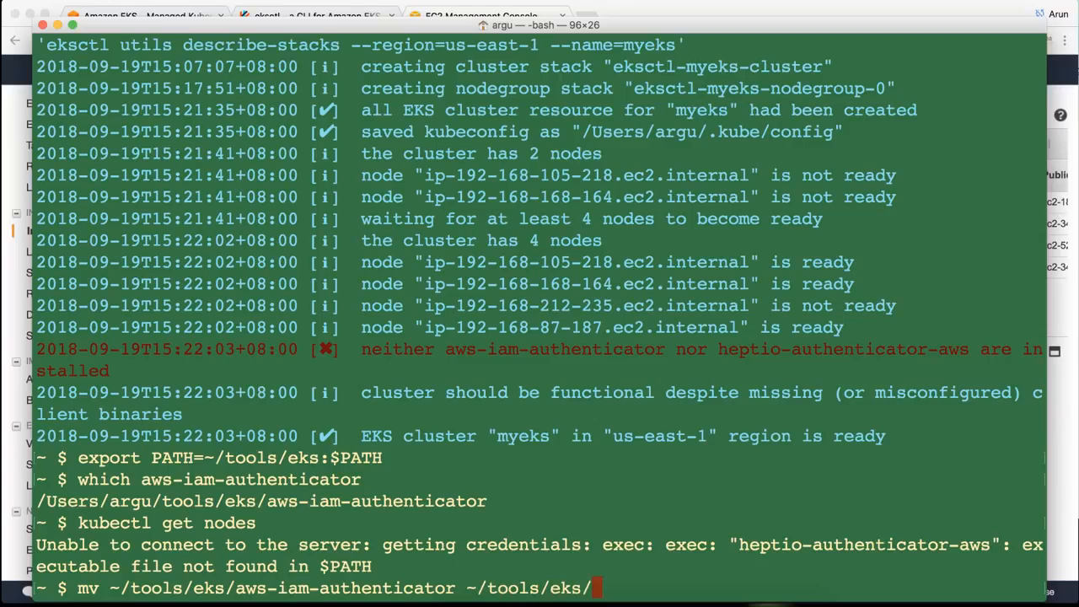
pyautogui.write('heptio-auth')
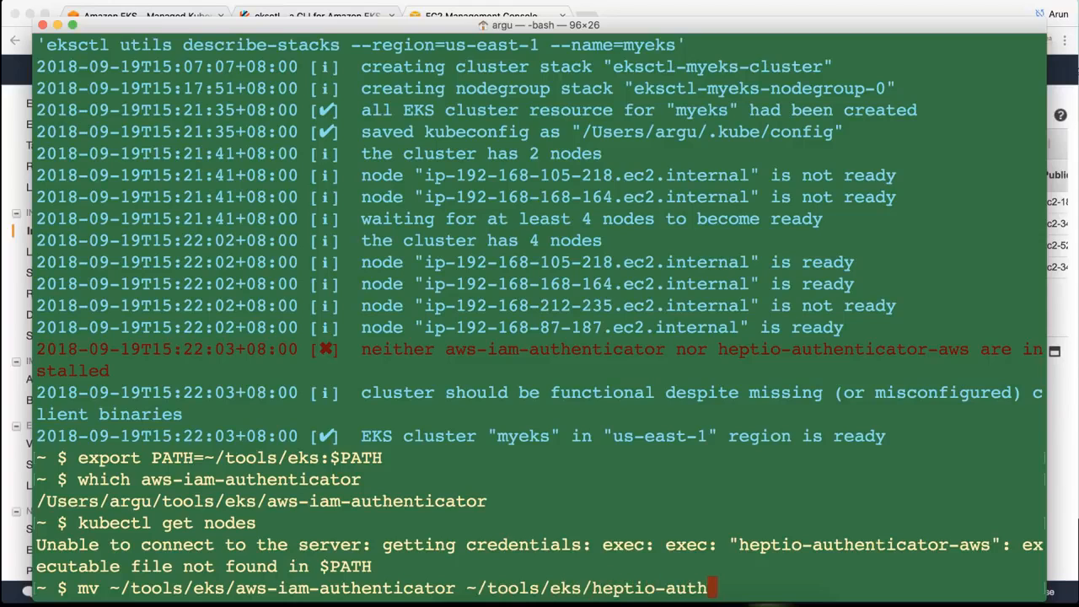
pyautogui.write('enticator-aws')
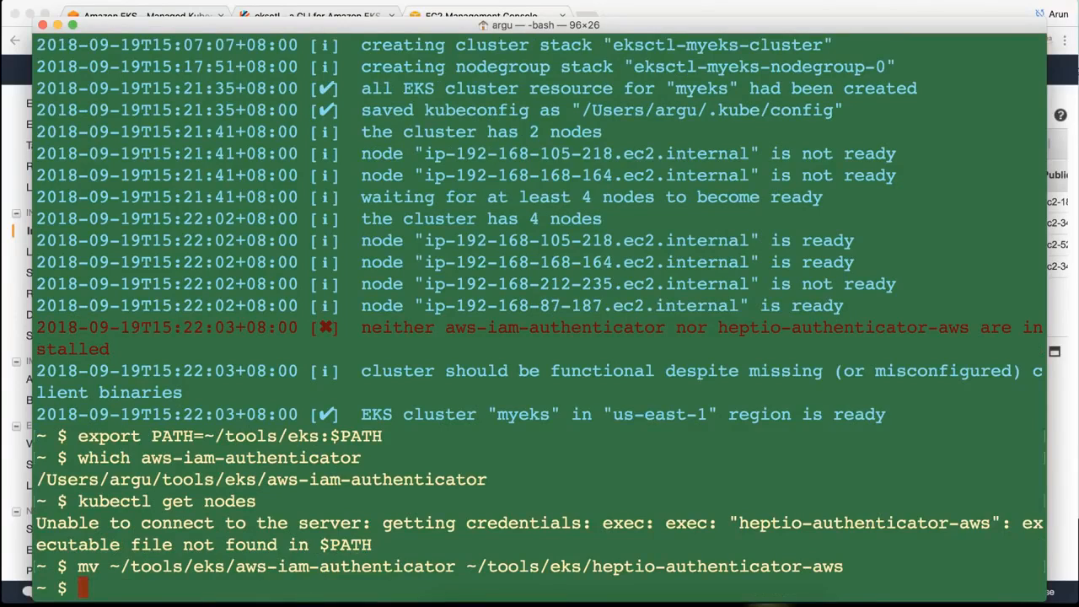
# Run kubectl get nodes to list four Ready v1.10.3 nodes, then eksctl version (0.1.2).
pyautogui.write('kubectl get nodes')
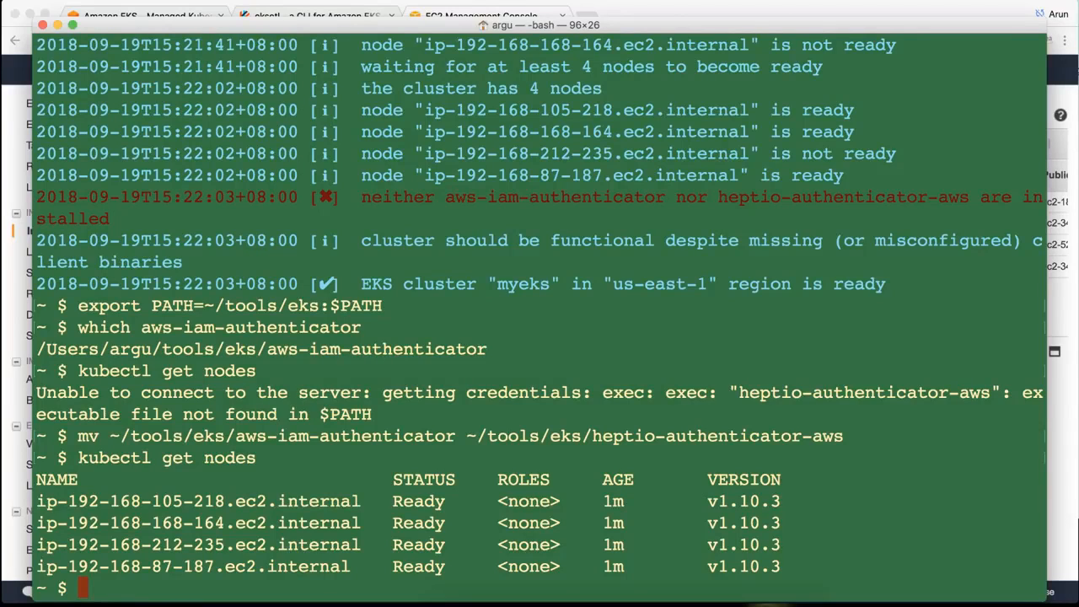
pyautogui.write('eksctl version')
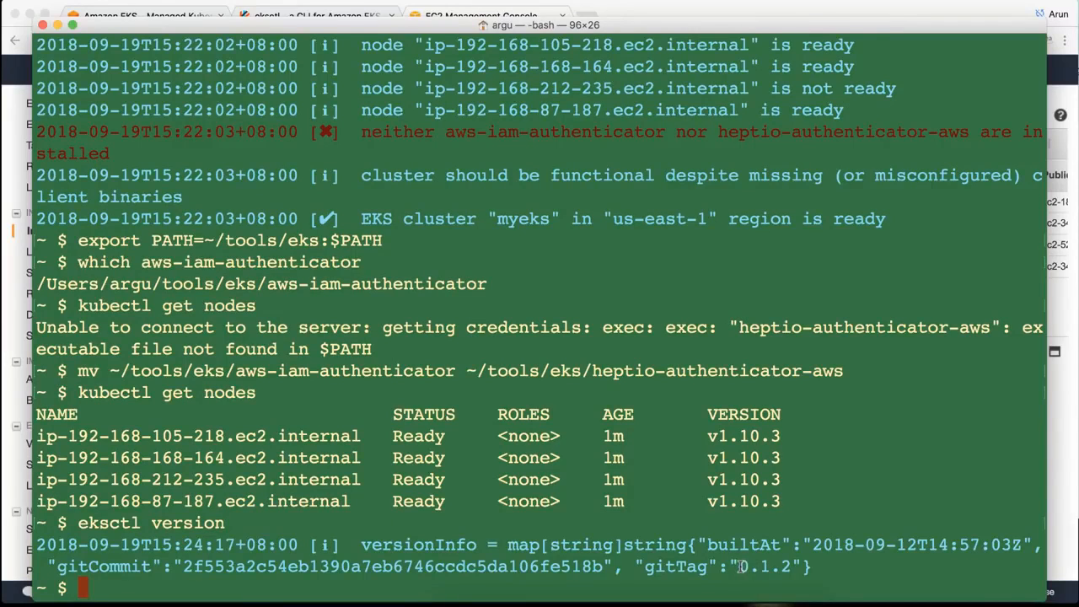
# Show eksctl --help, then enter eksctl get cluster --name myeks --region us-east-1.
pyautogui.write('eksctl --help')
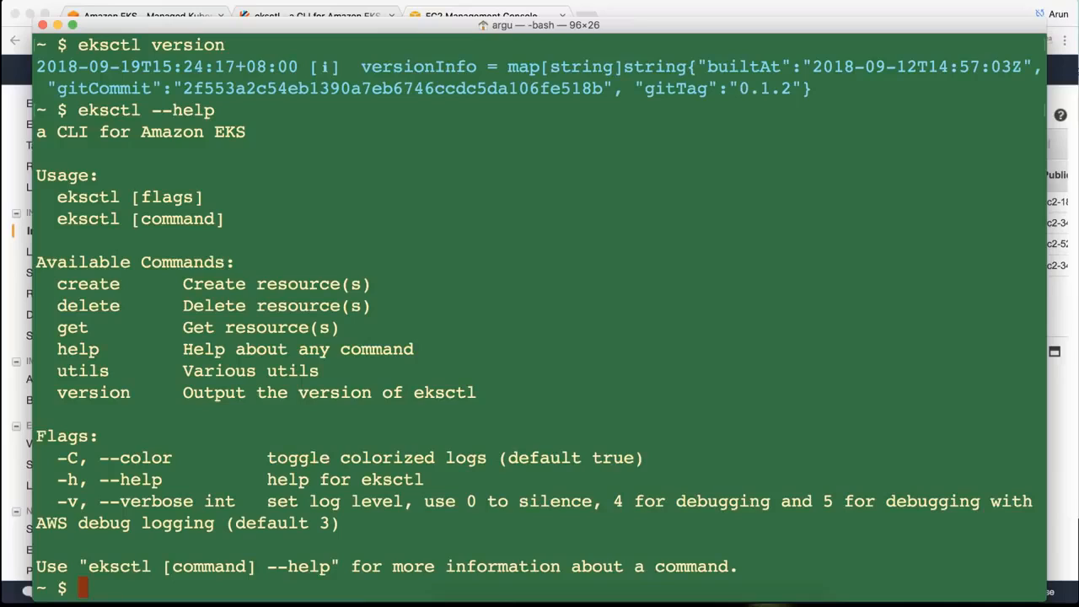
pyautogui.moveTo(131, 306)
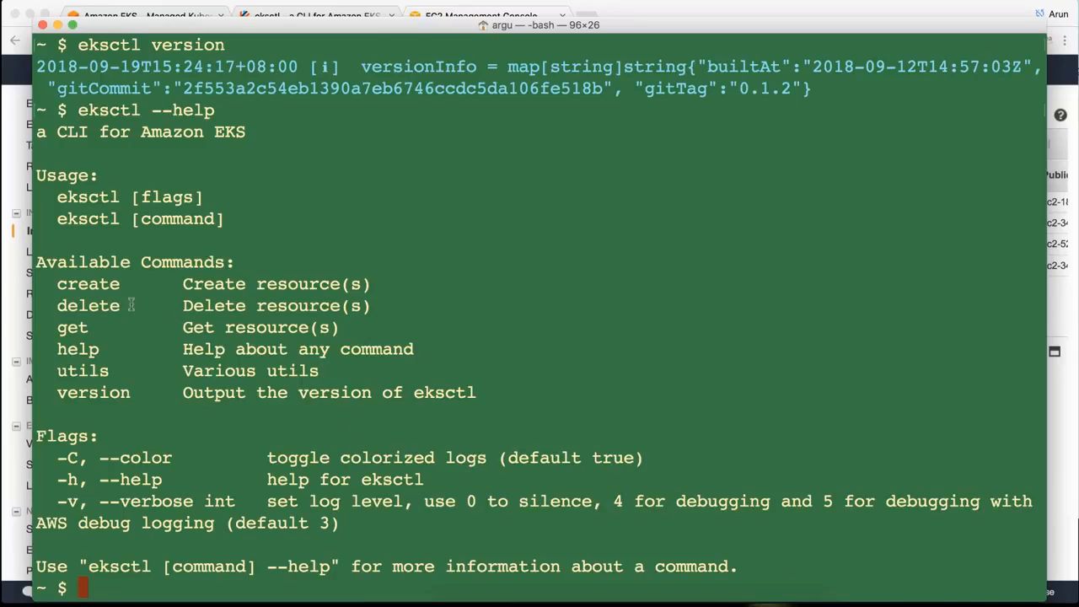
pyautogui.moveTo(118, 337)
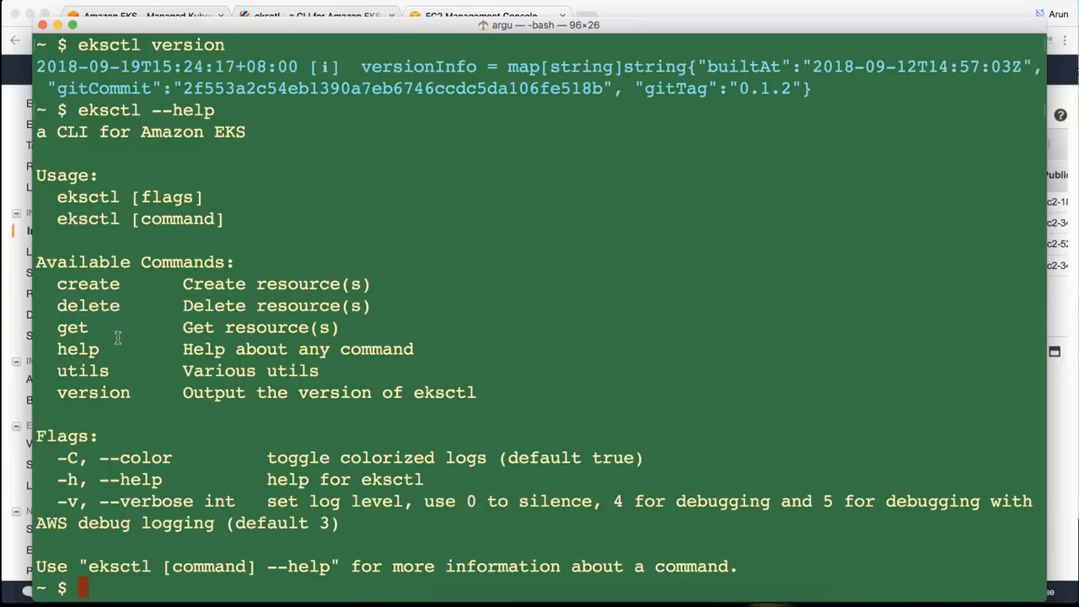
pyautogui.write('eksctl')
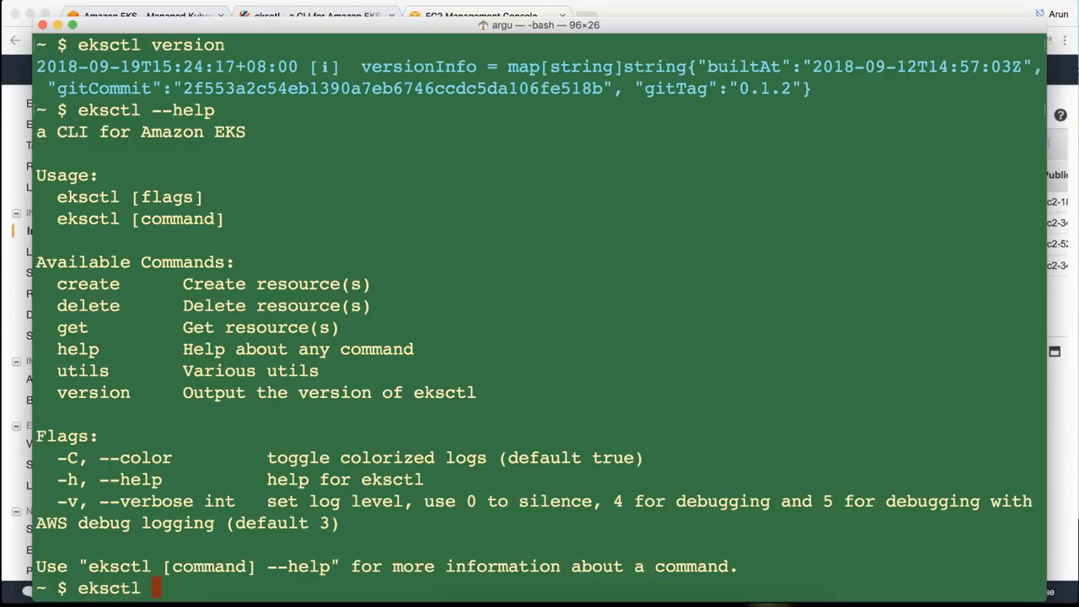
pyautogui.write('get cluster --')
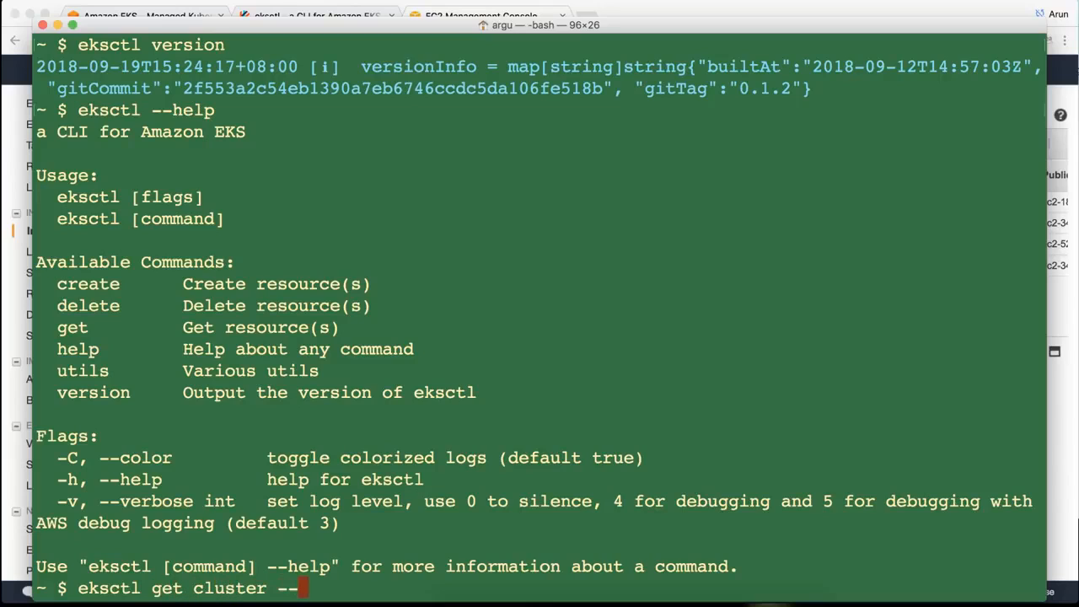
pyautogui.write('name my')
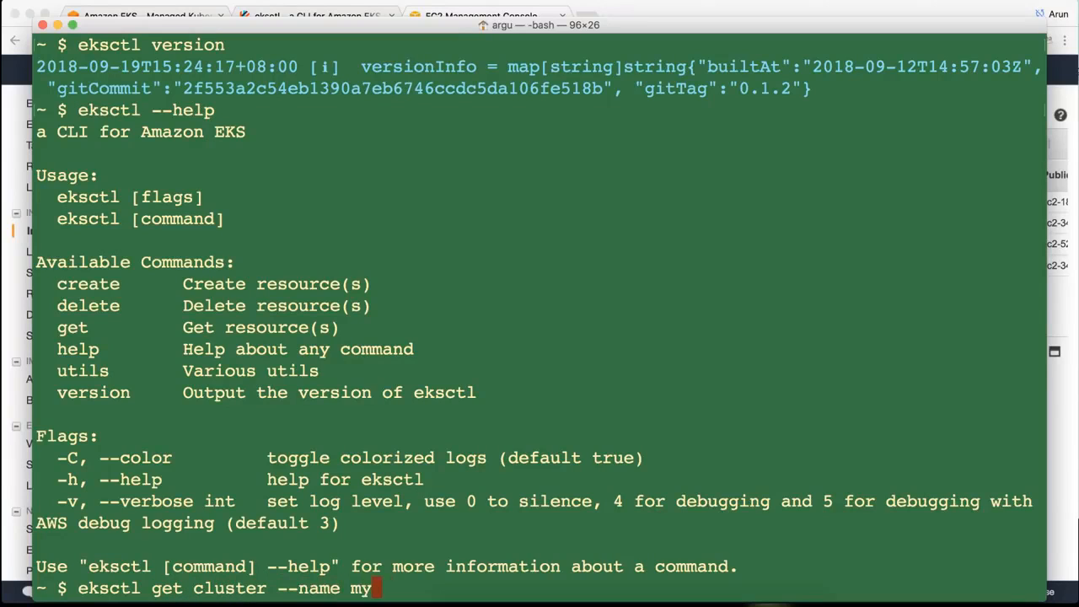
pyautogui.write('eks --region us-east-1')
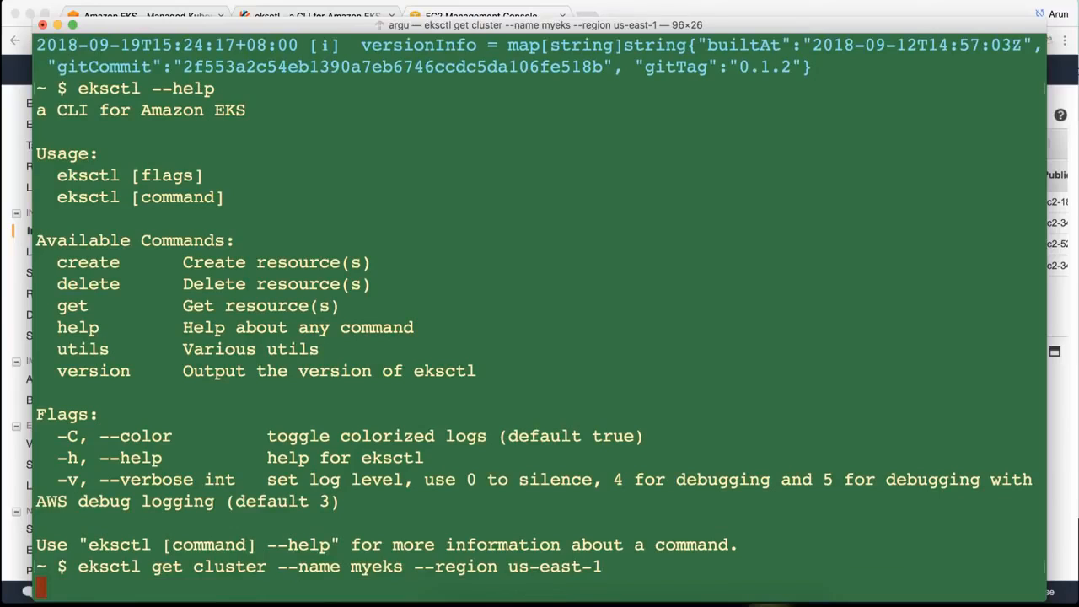
# Run get cluster showing myeks ACTIVE on 1.10, then eksctl utils --help listing write-kubeconfig.
pyautogui.press('Return')
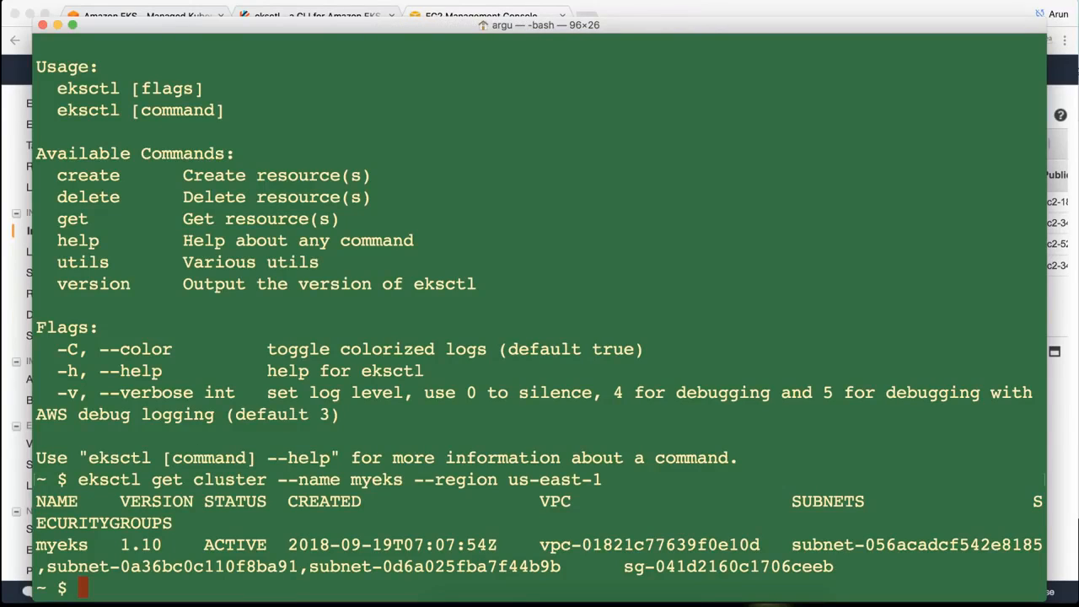
pyautogui.write('eksctl utils --help')
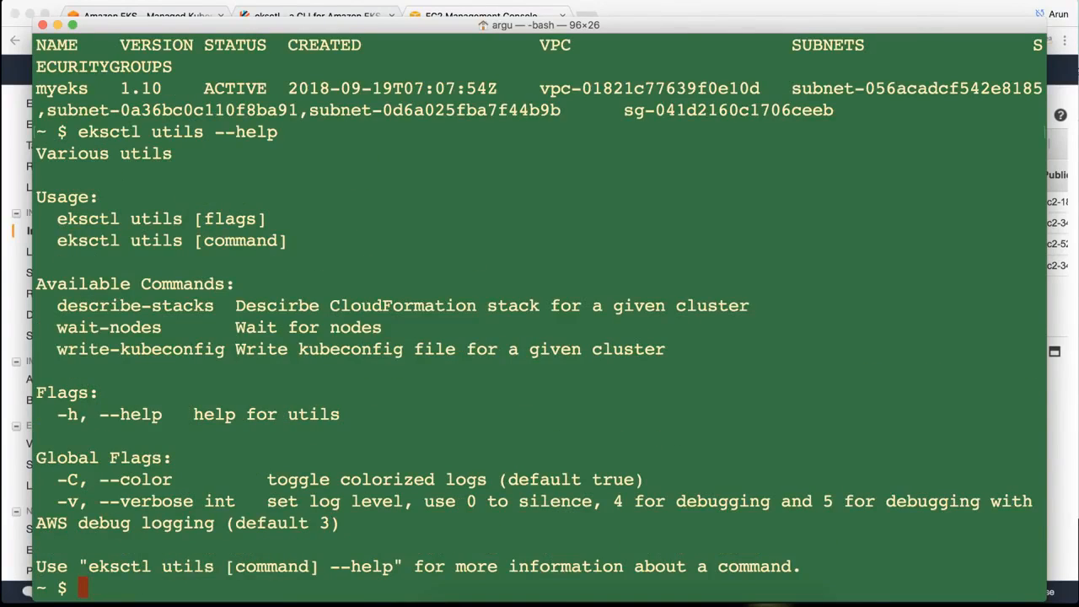
pyautogui.moveTo(59, 334)
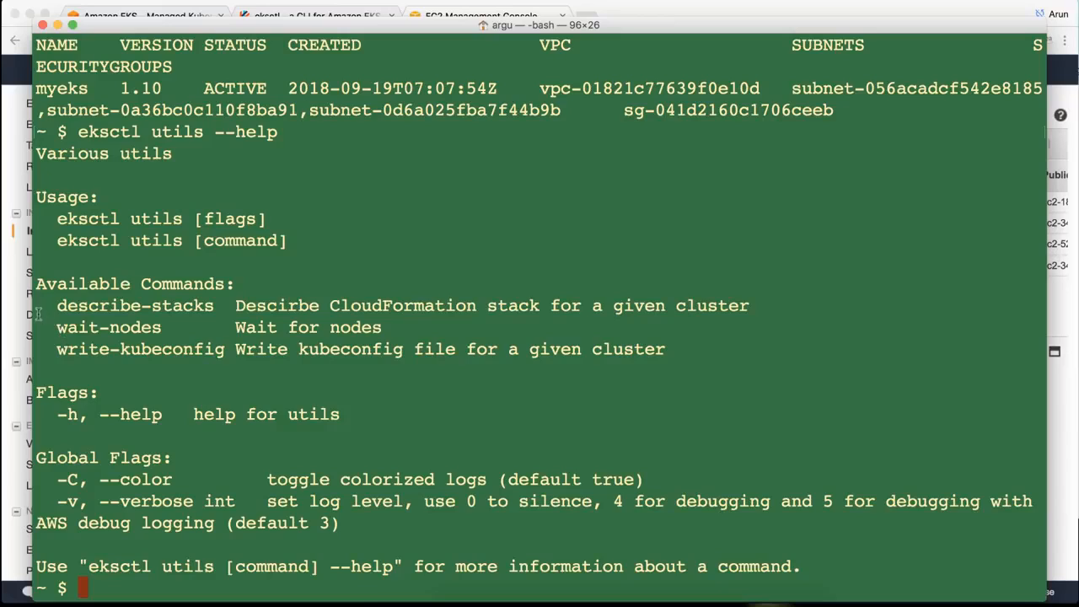
pyautogui.doubleClick(98, 349)
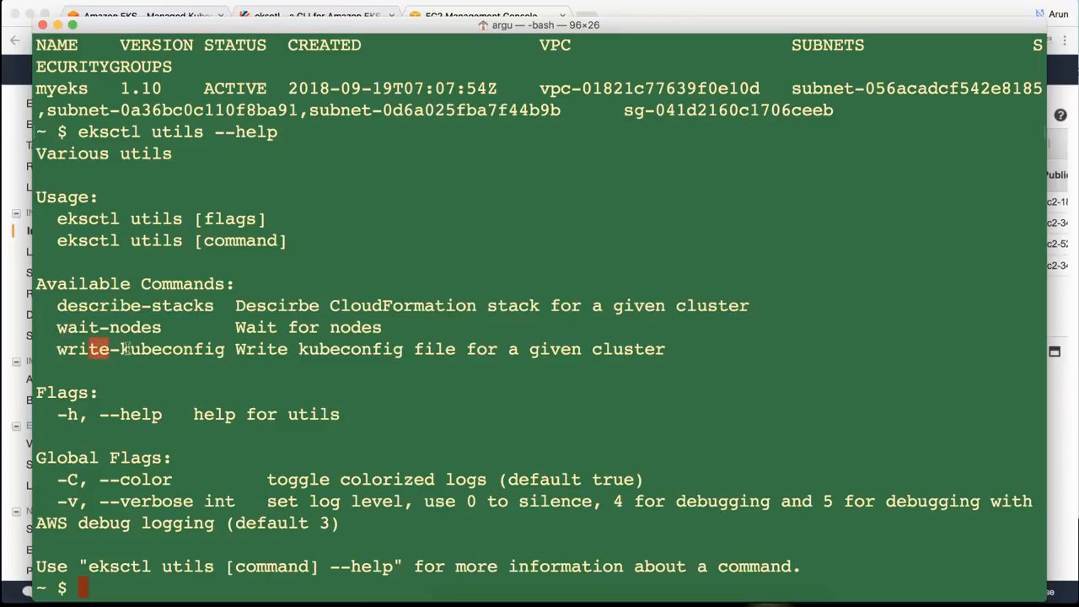